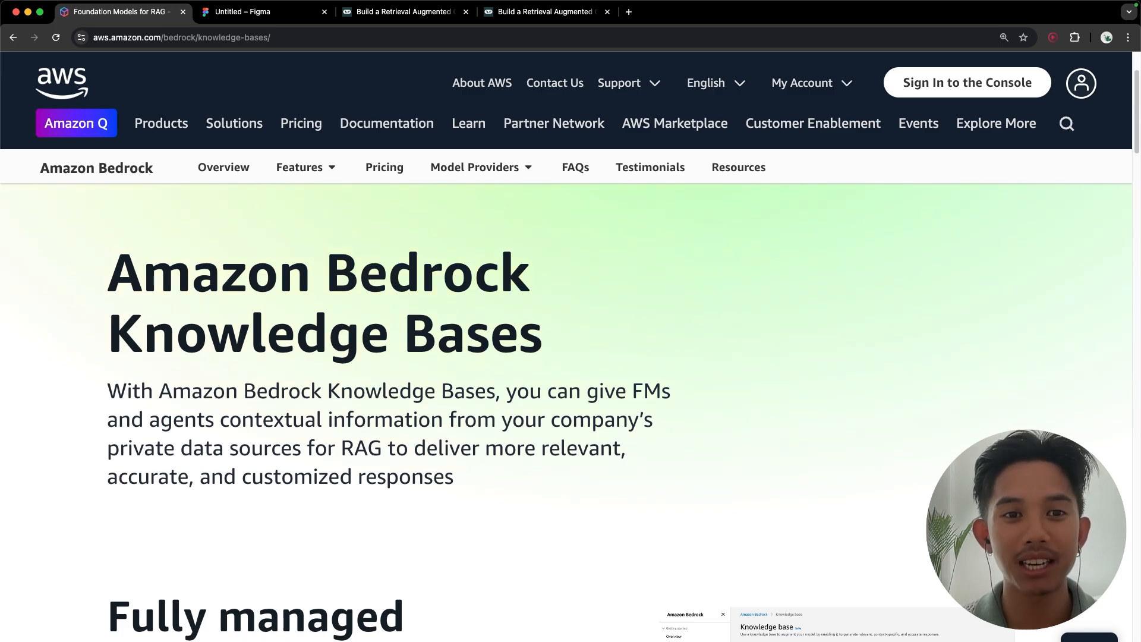
Step: Switch to the Untitled Figma file and select the Amazon Bedrock AI Chatbot Tutorial video card
click(264, 12)
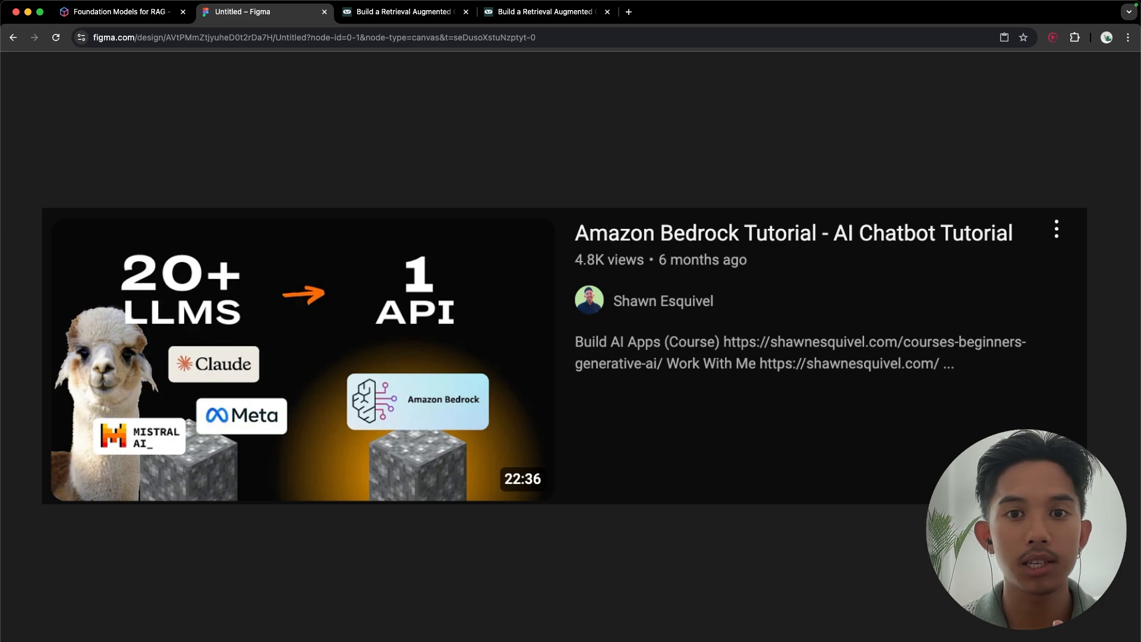
click(447, 435)
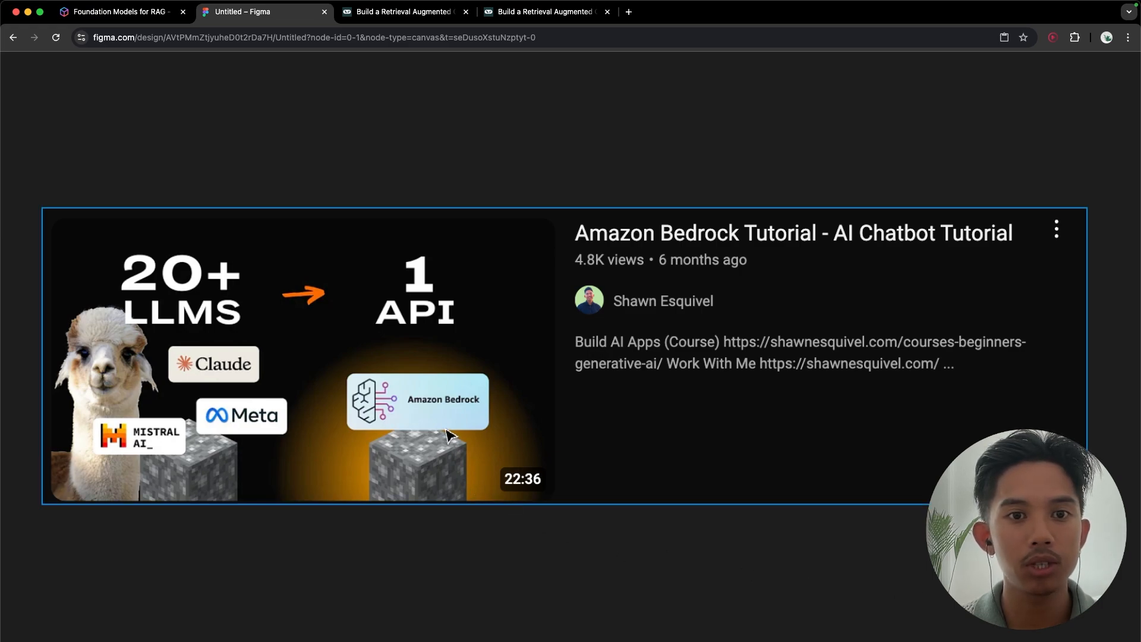
mouse_move(273, 378)
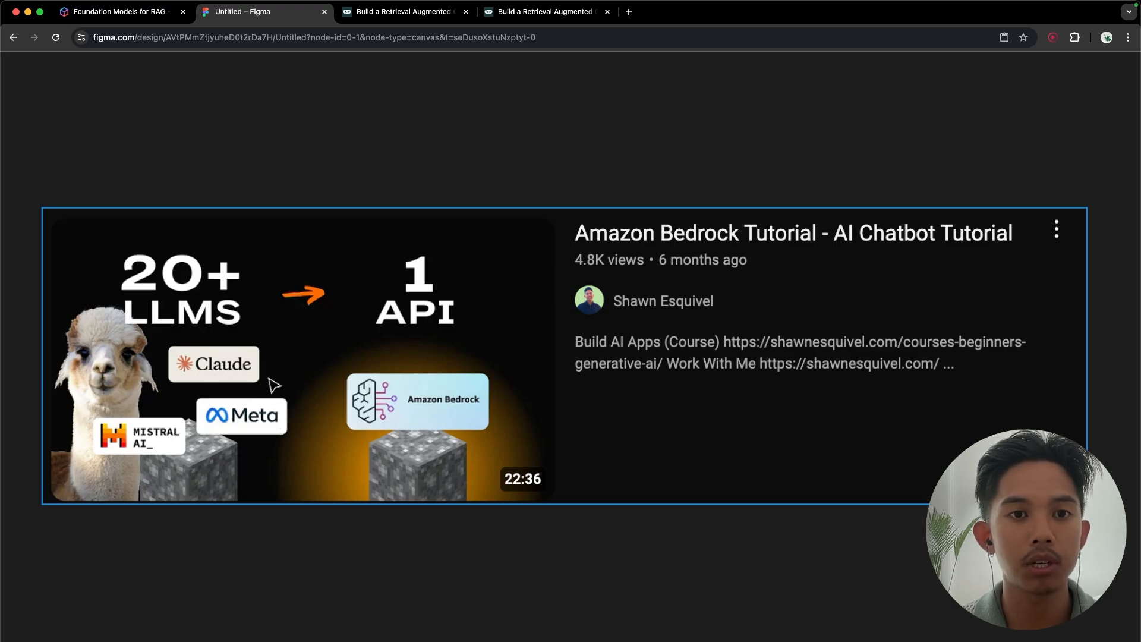
Step: View the LangChain 'Build a Retrieval Augmented Generation' tutorial at its indexing pipeline diagrams
click(405, 12)
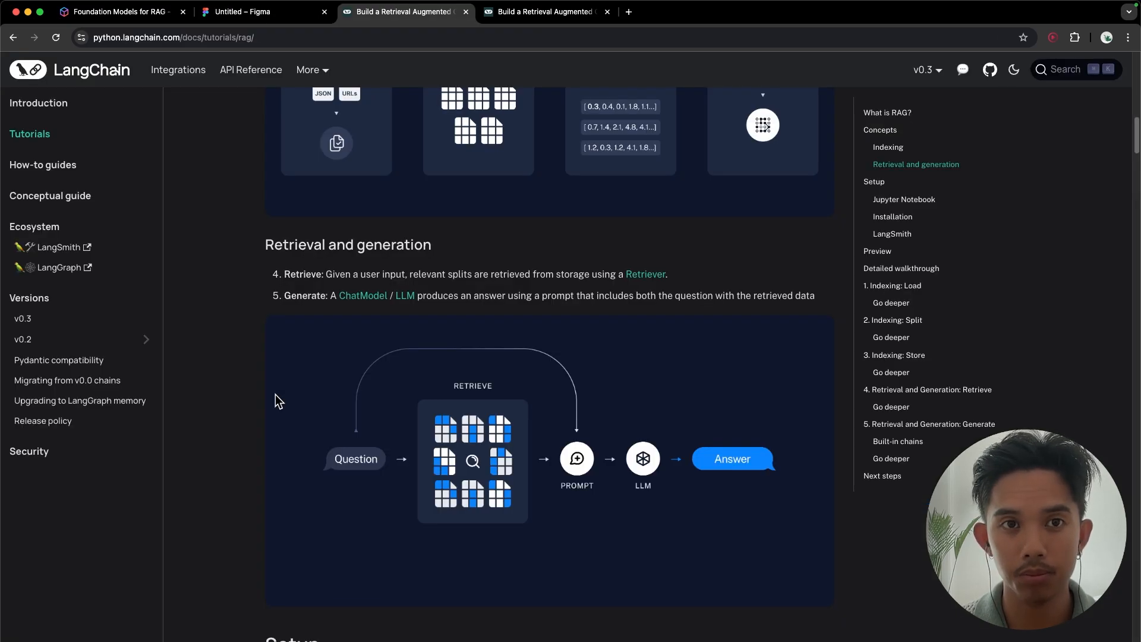
scroll(up, 3)
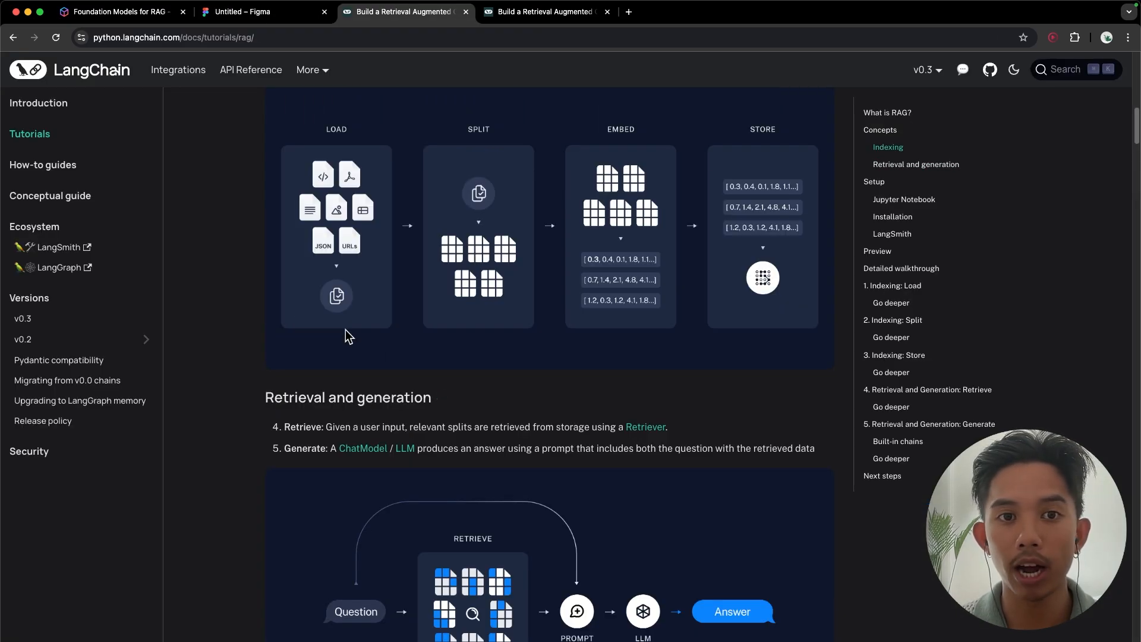
mouse_move(652, 324)
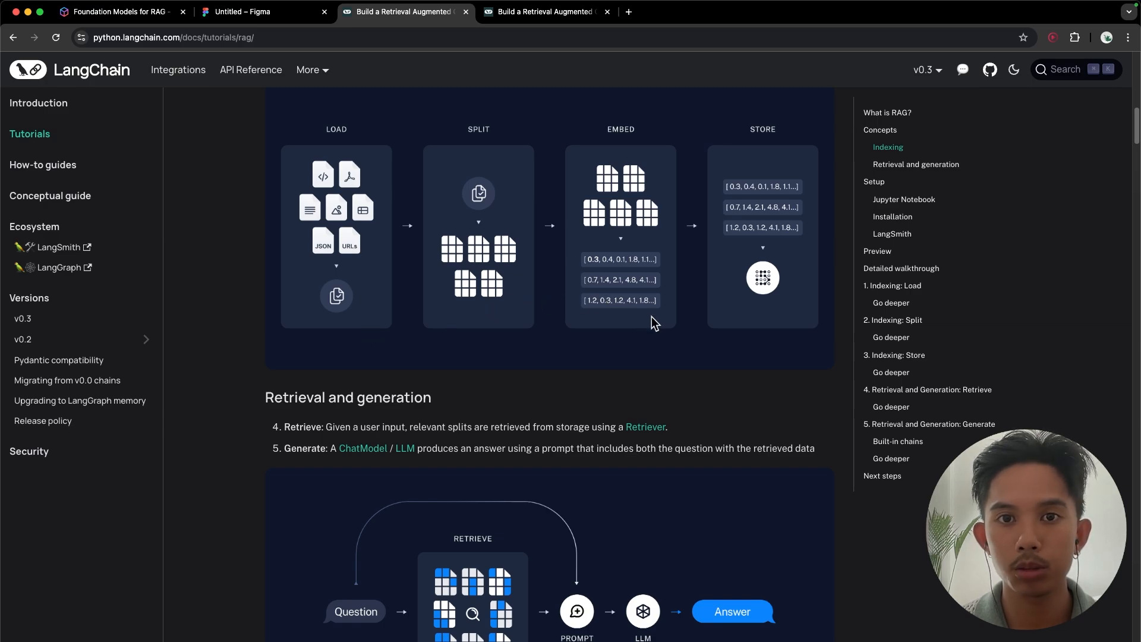
mouse_move(768, 415)
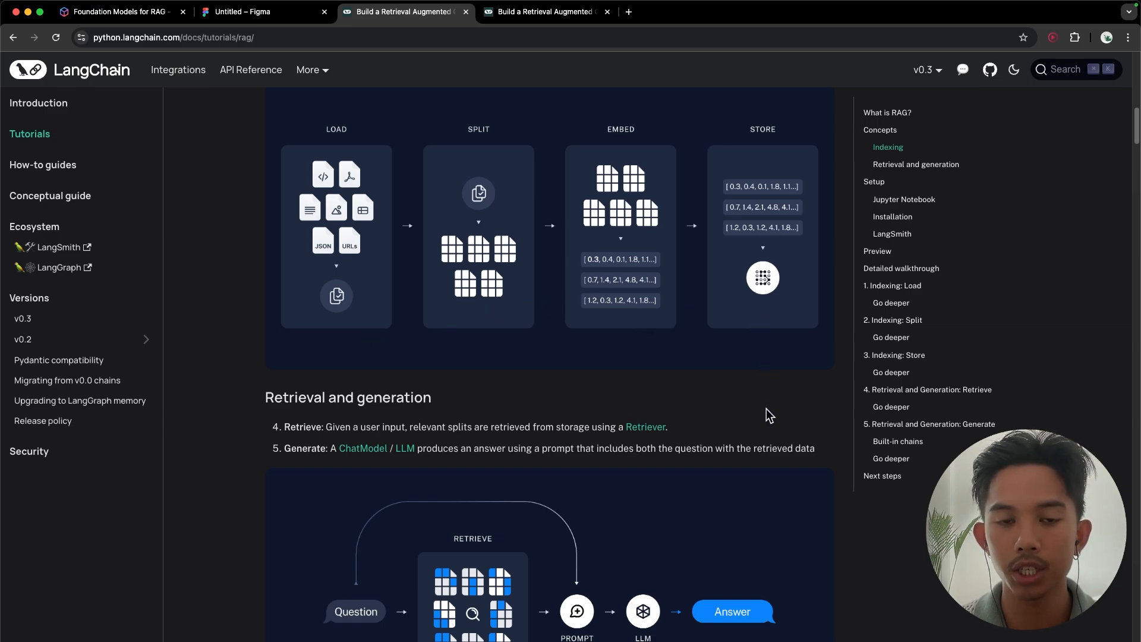
mouse_move(293, 630)
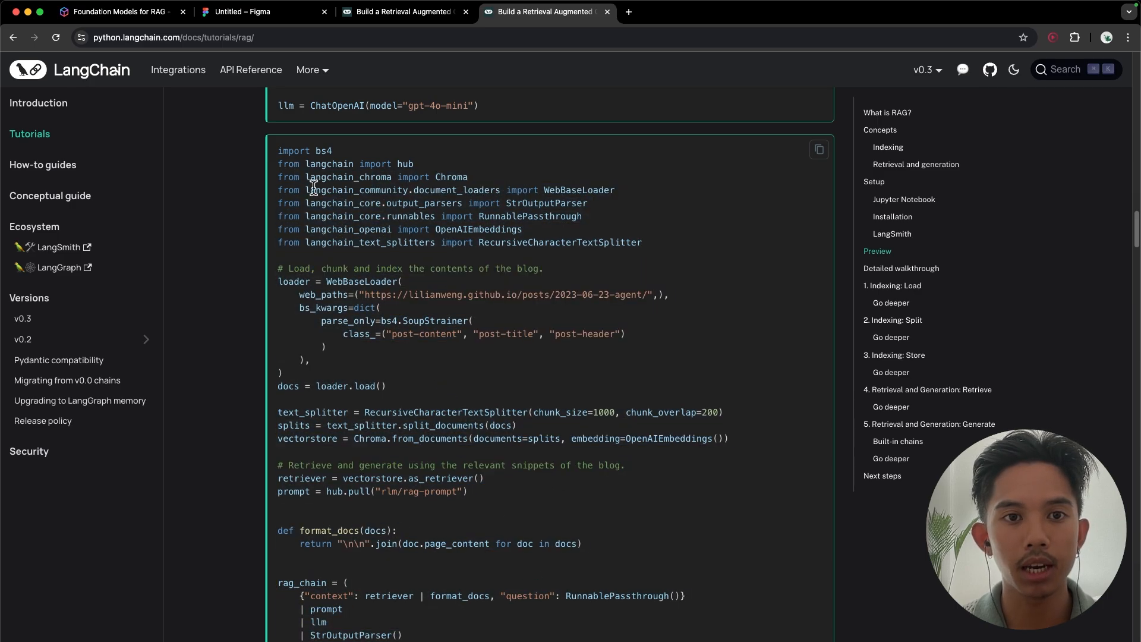
mouse_move(677, 251)
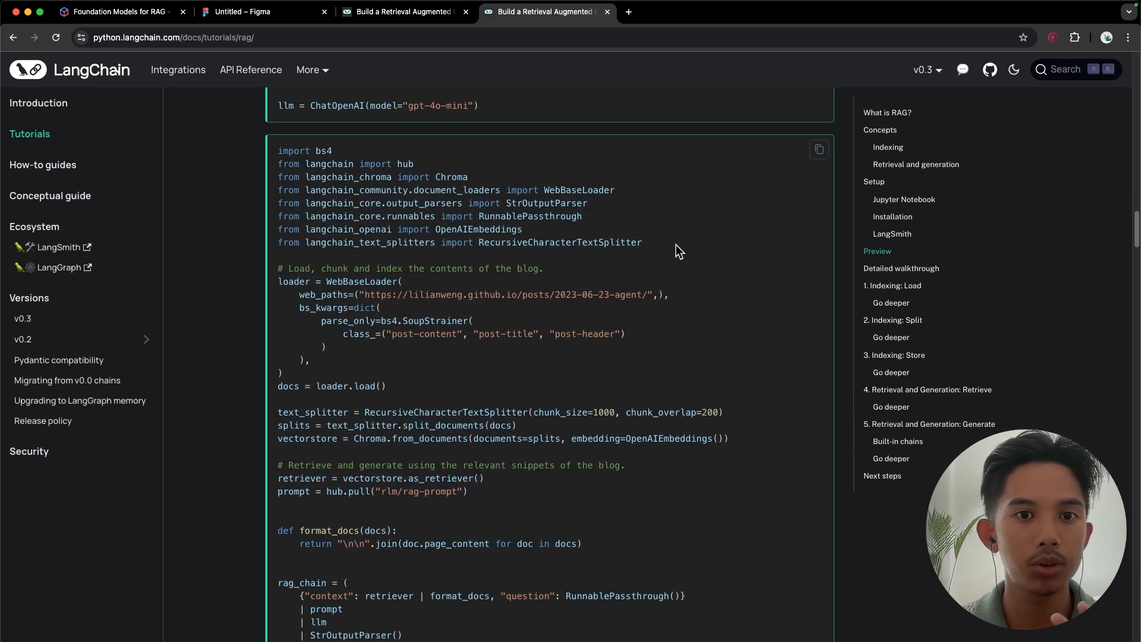
mouse_move(742, 415)
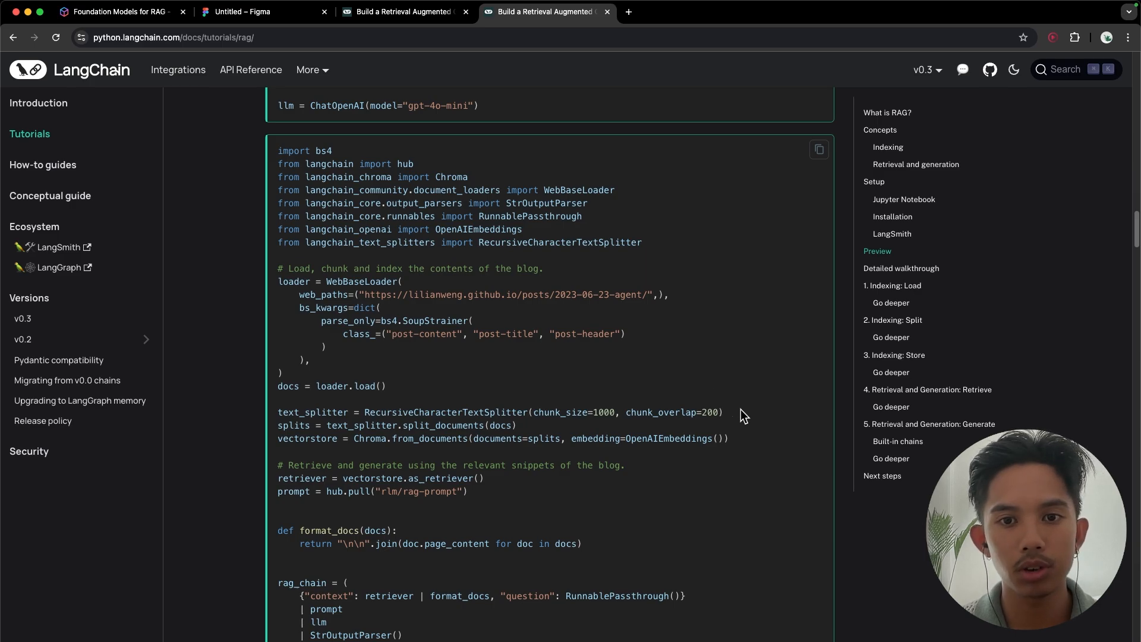
mouse_move(737, 417)
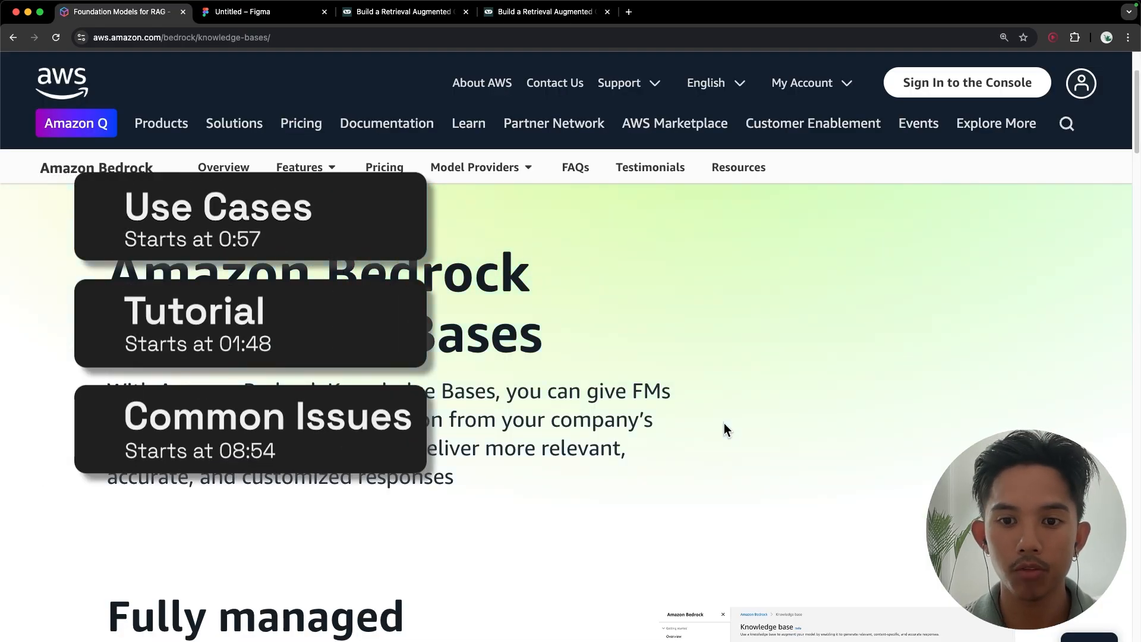
Step: Scroll the Bedrock Knowledge Bases page to the section on connecting models to data sources
scroll(down, 3)
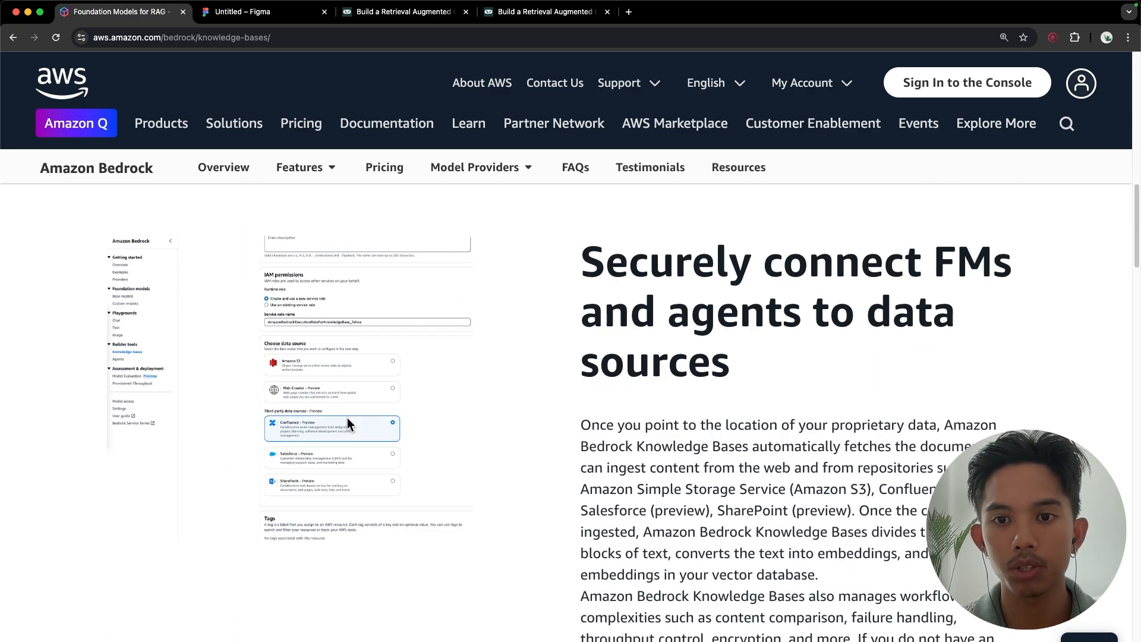
mouse_move(331, 403)
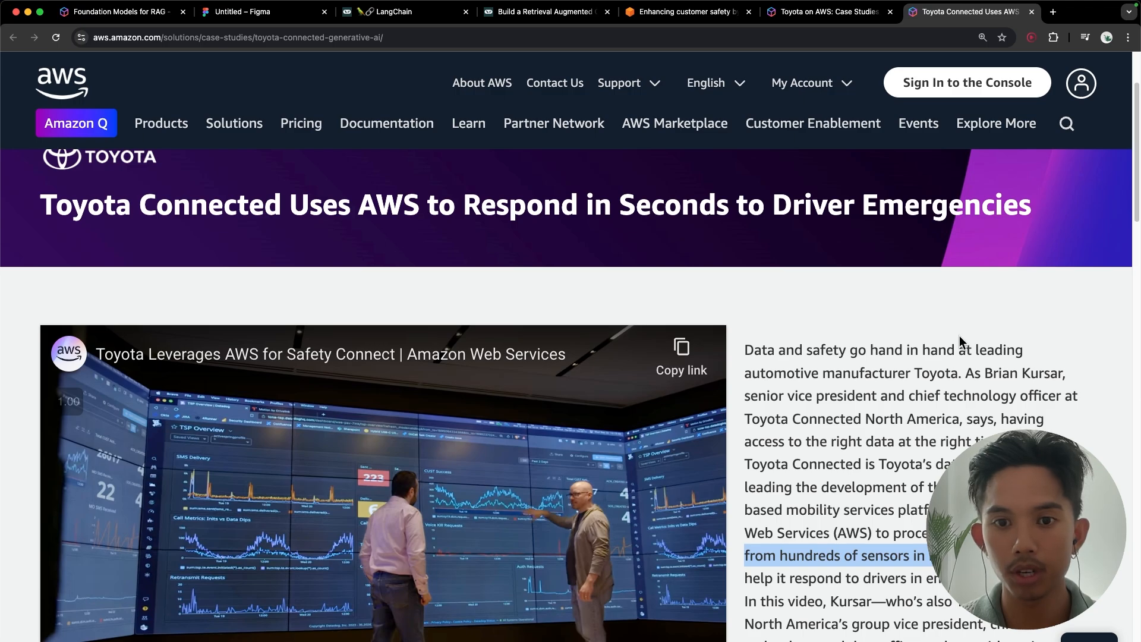
Step: Bring up the Toyota Connected data lake blog post with its architecture diagram
click(684, 12)
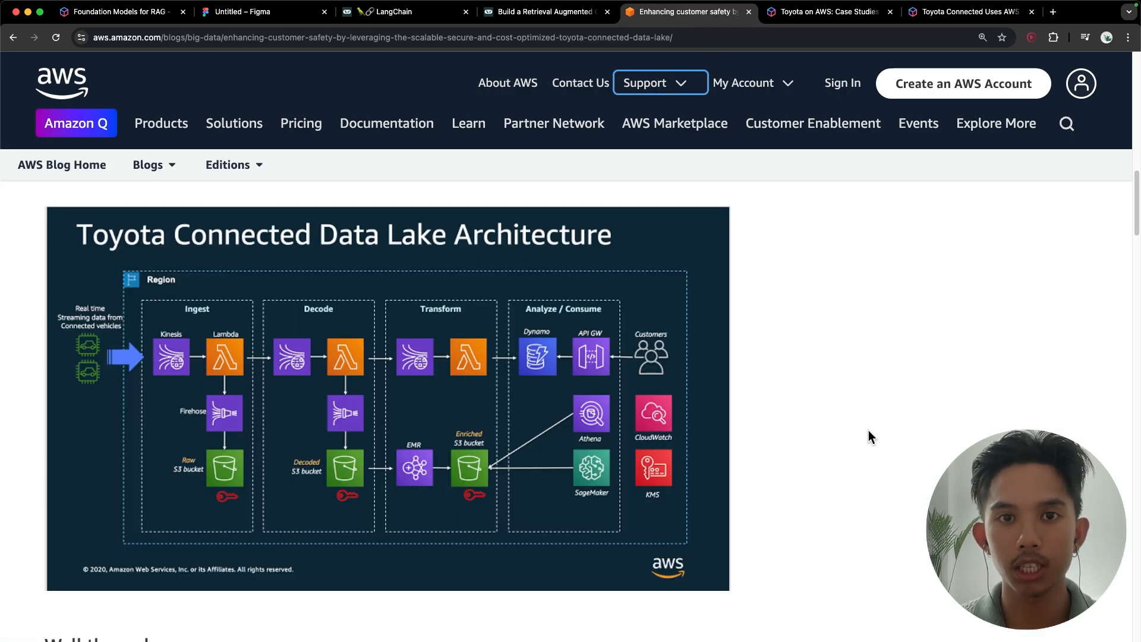
mouse_move(231, 336)
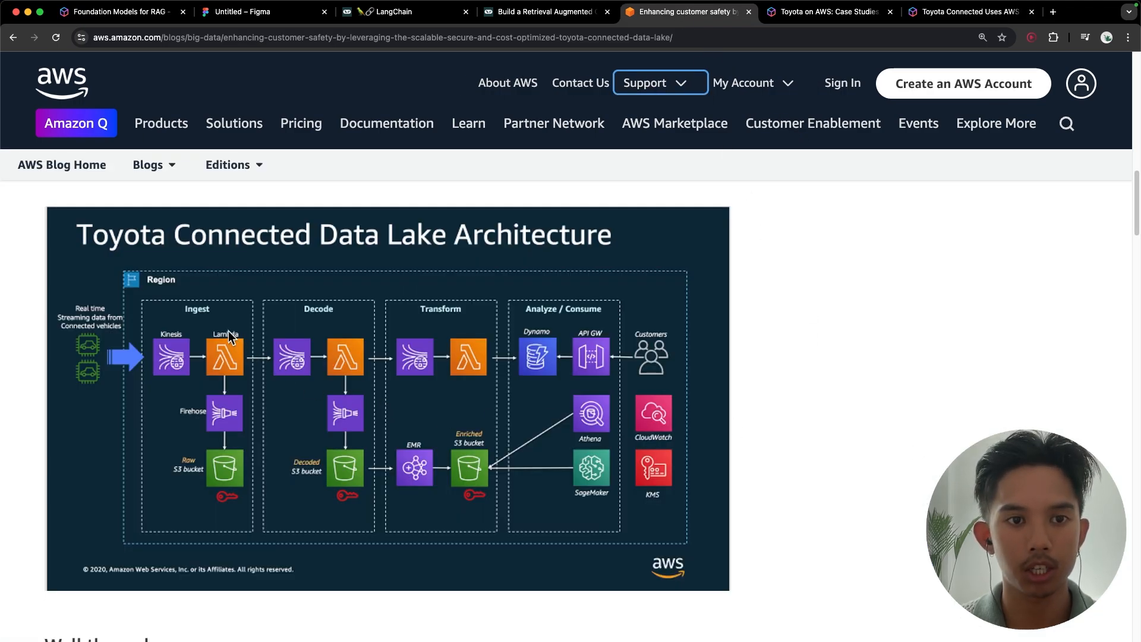
mouse_move(452, 349)
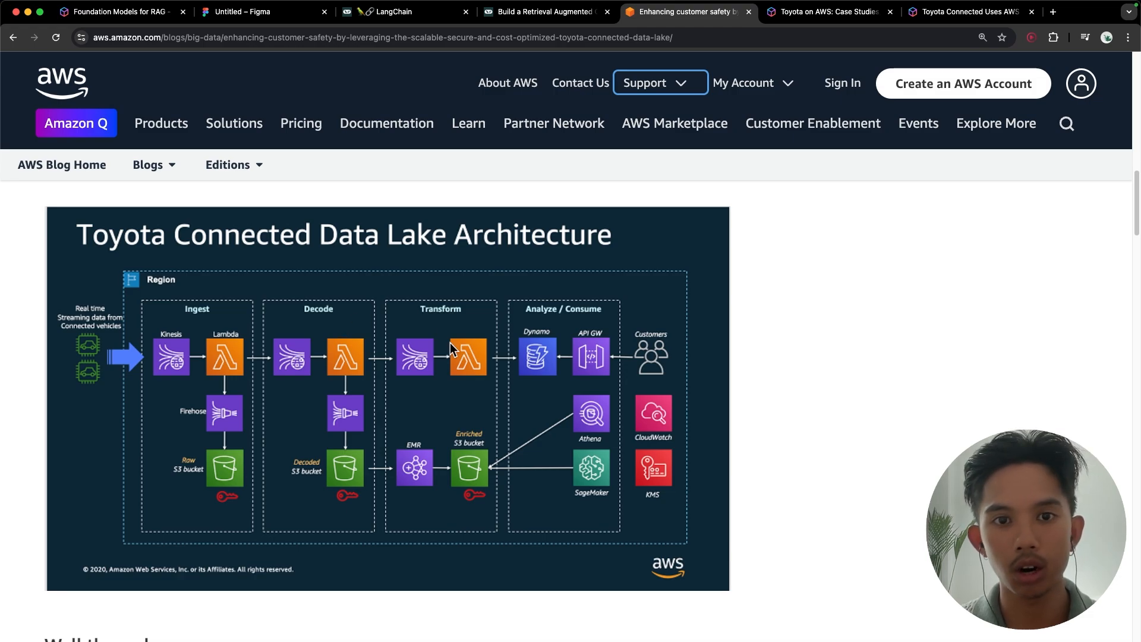
mouse_move(523, 480)
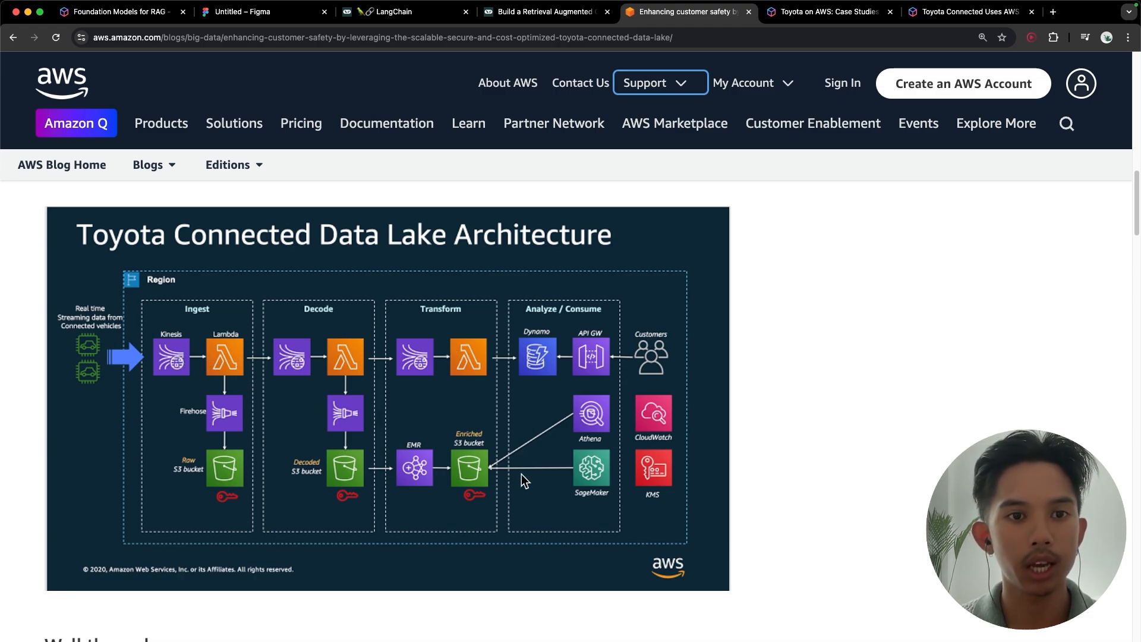
mouse_move(558, 476)
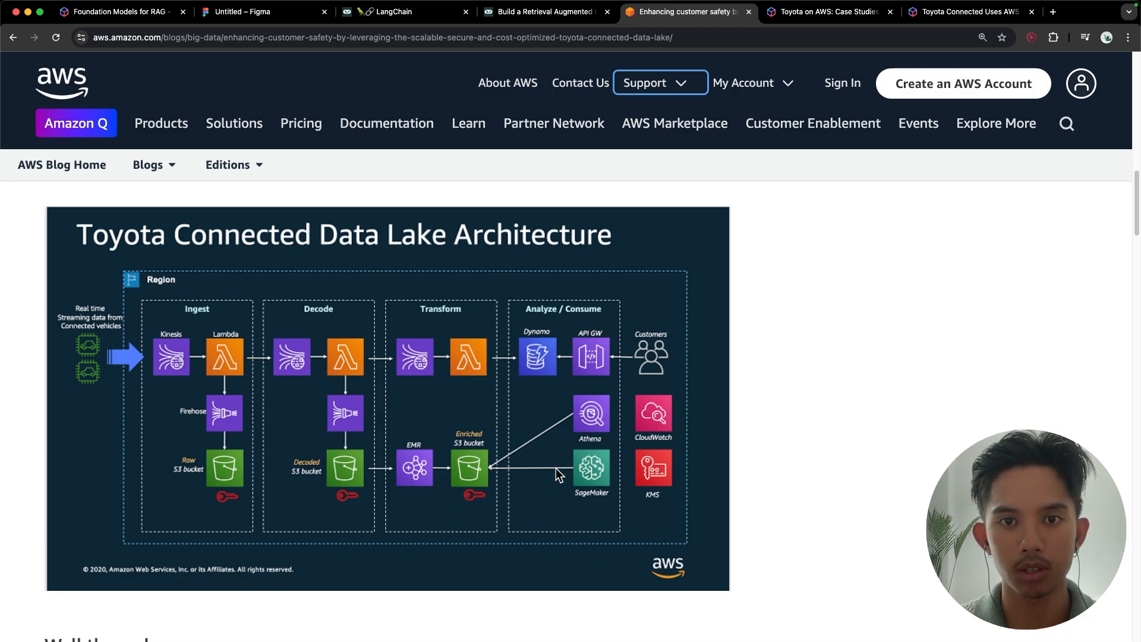
mouse_move(553, 541)
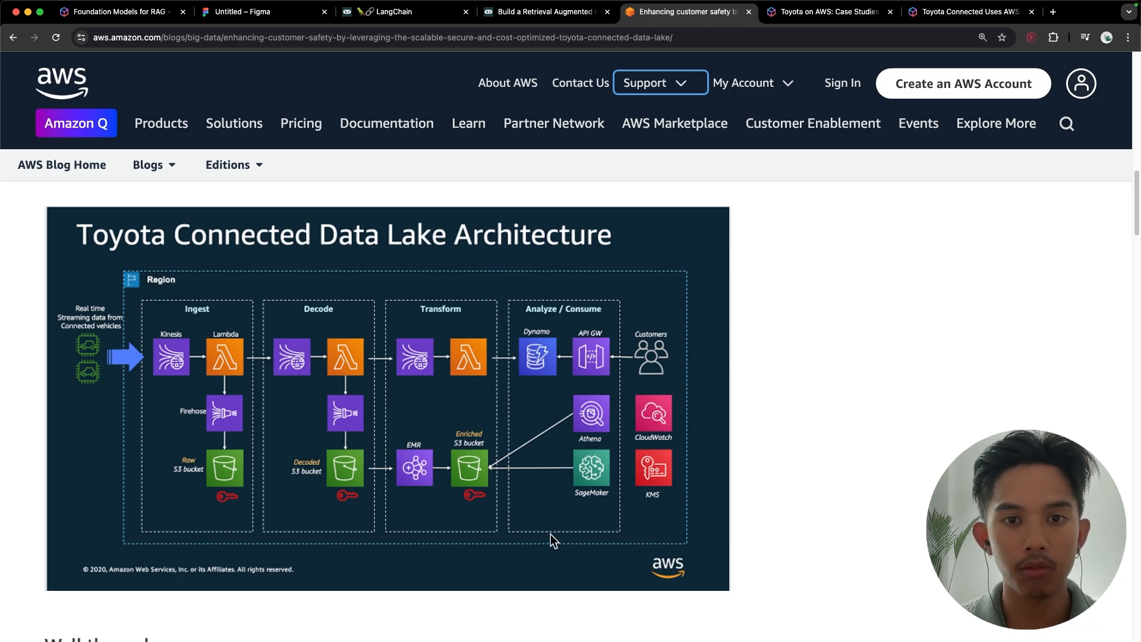
mouse_move(561, 453)
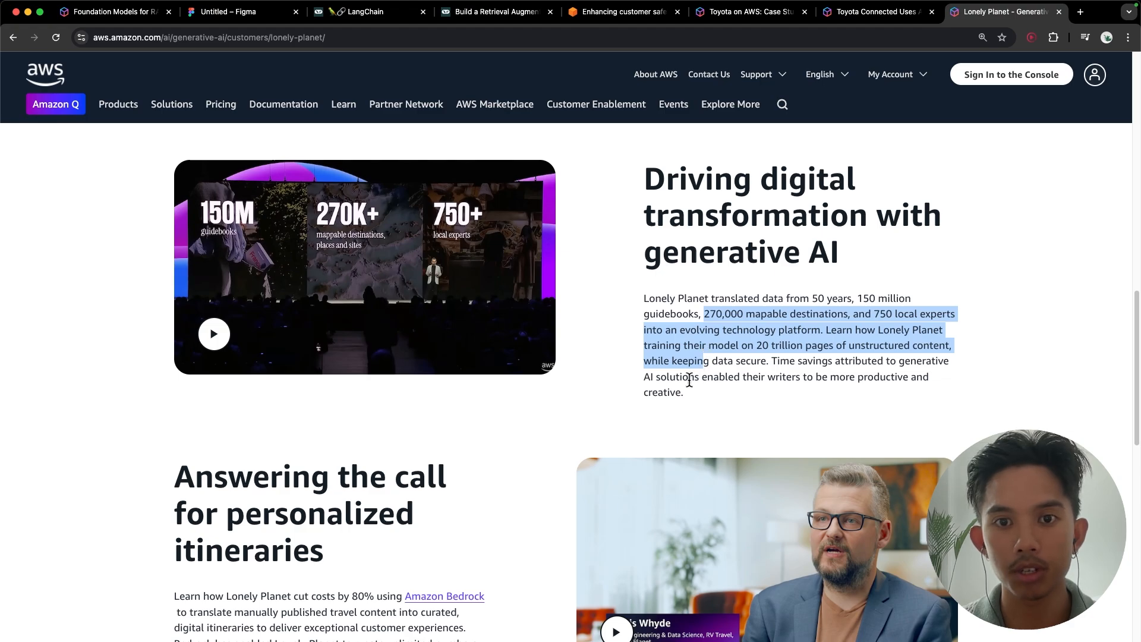
mouse_move(538, 573)
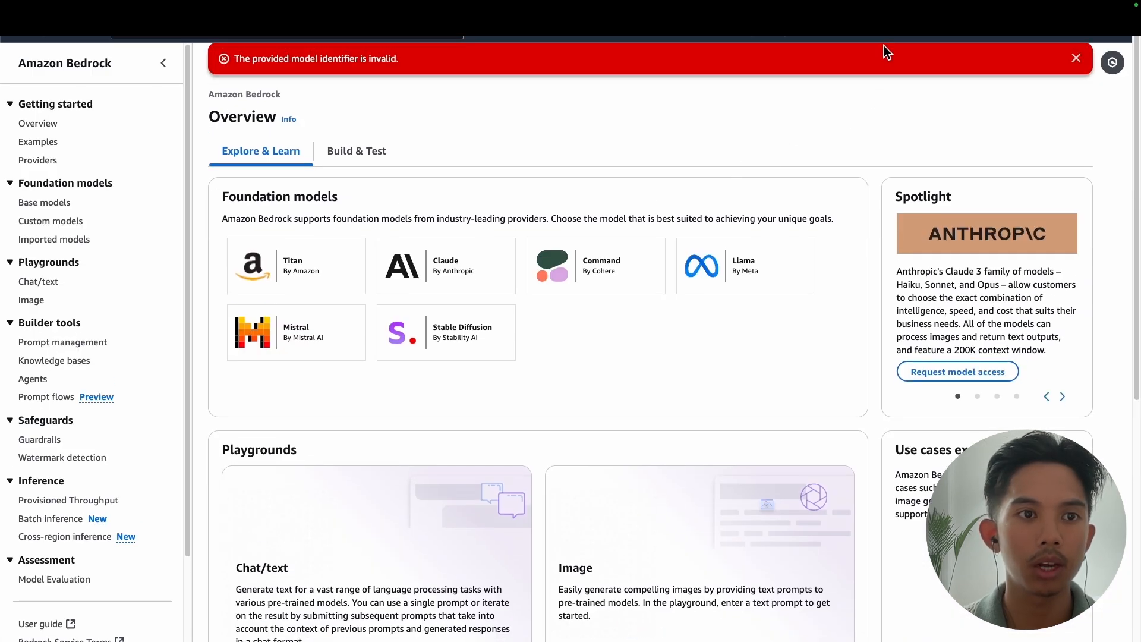
Step: Dismiss the invalid model identifier error and browse the Model access list of base models
click(1076, 59)
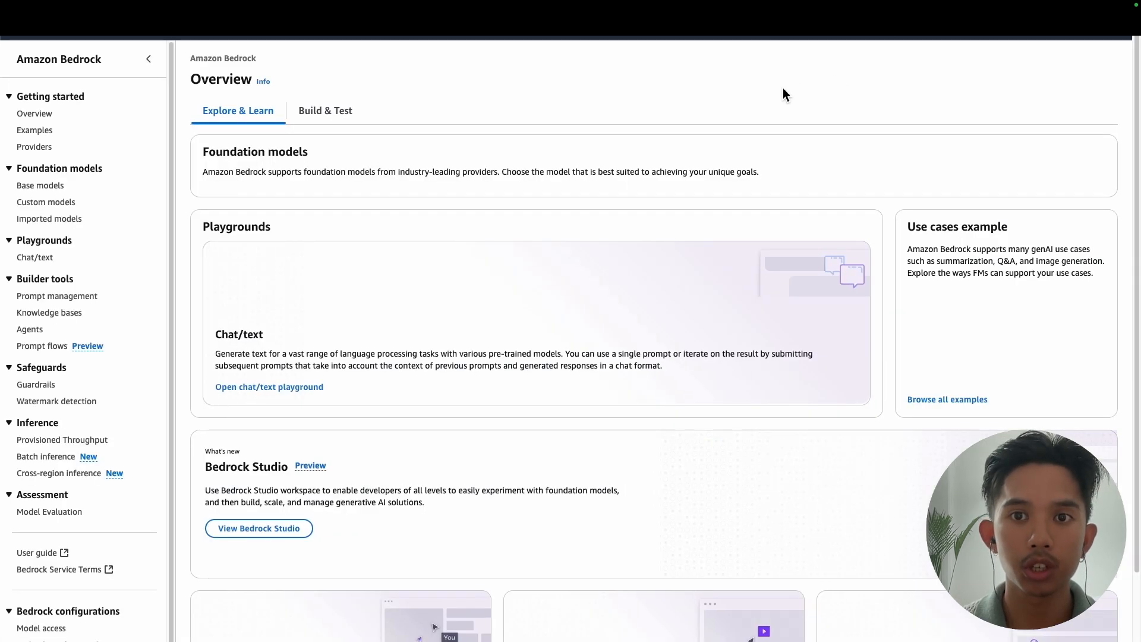
click(40, 186)
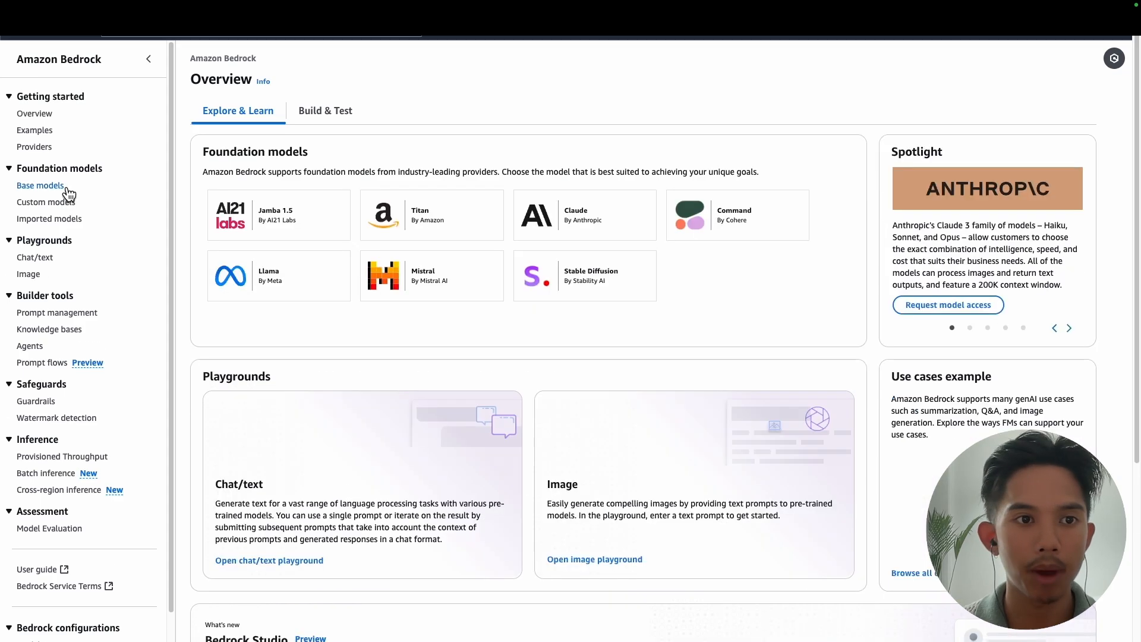
click(41, 184)
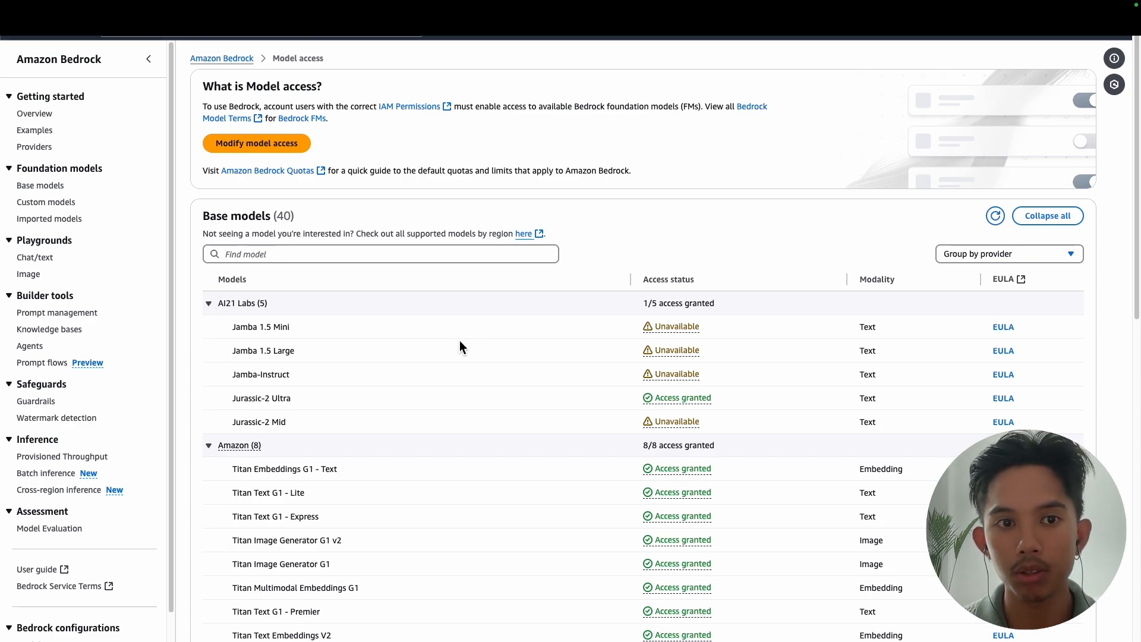
scroll(down, 3)
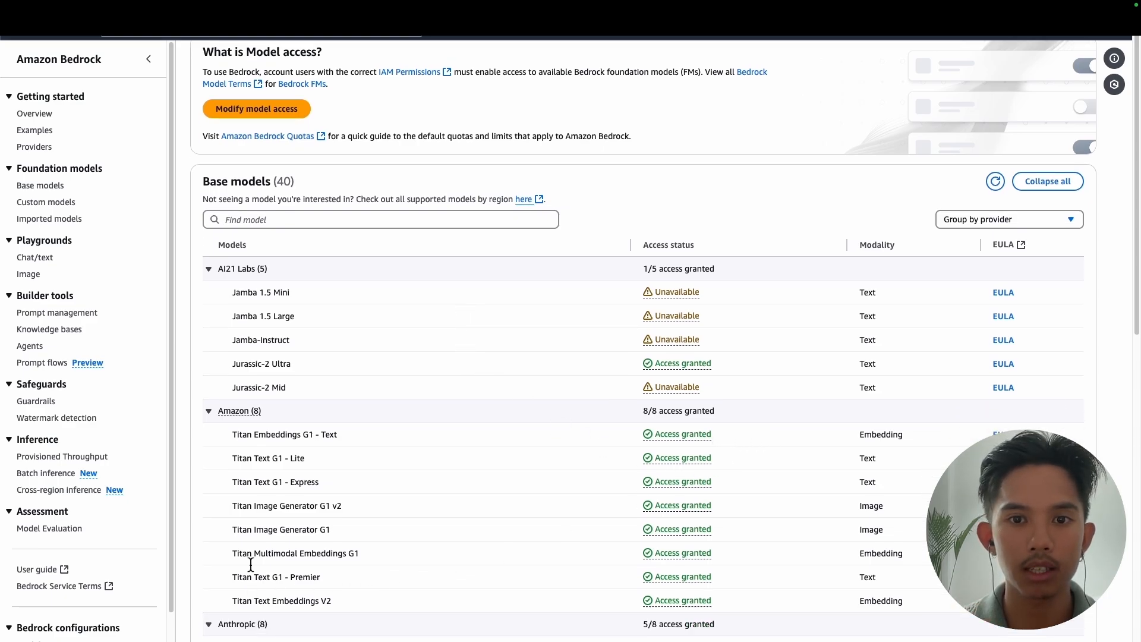
mouse_move(506, 580)
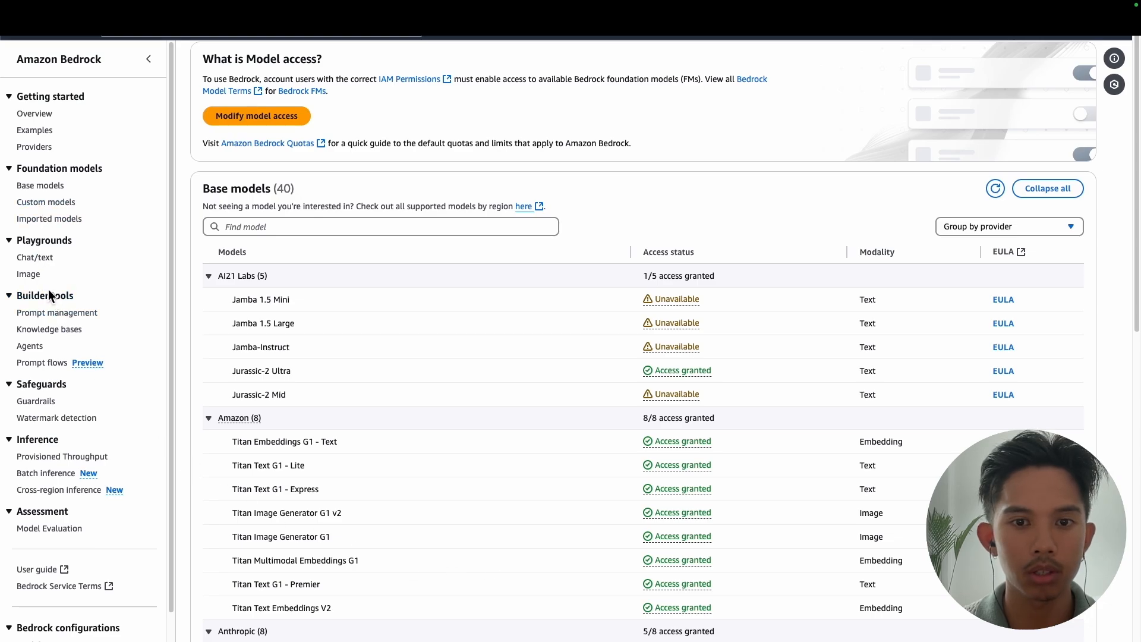
Step: Enter Modify model access and scroll through the models already marked for access
click(256, 116)
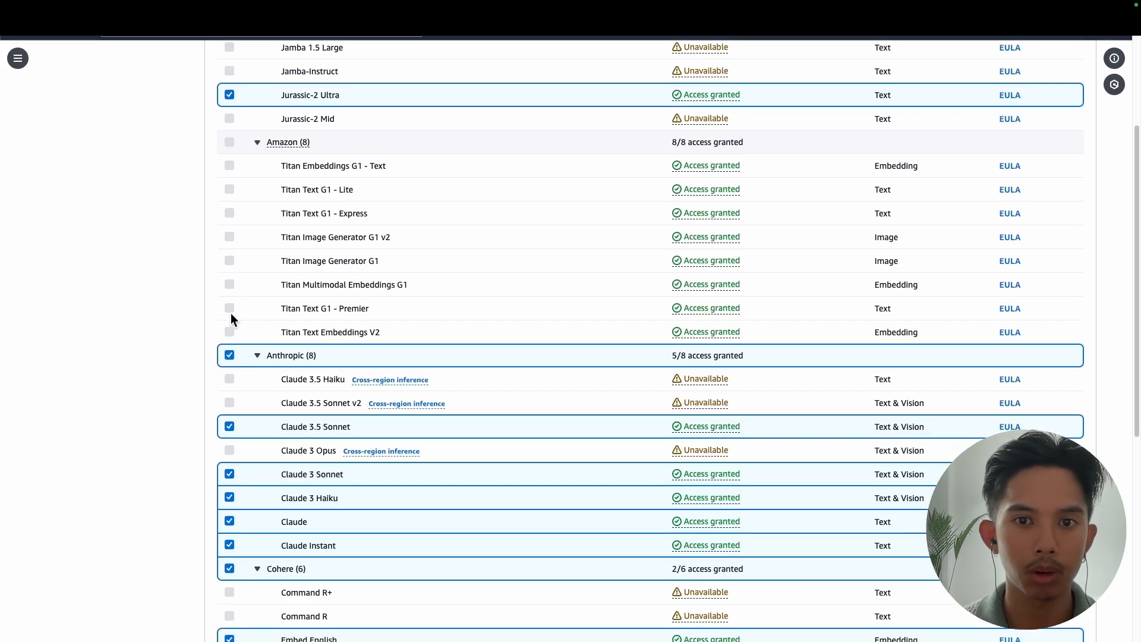
scroll(down, 3)
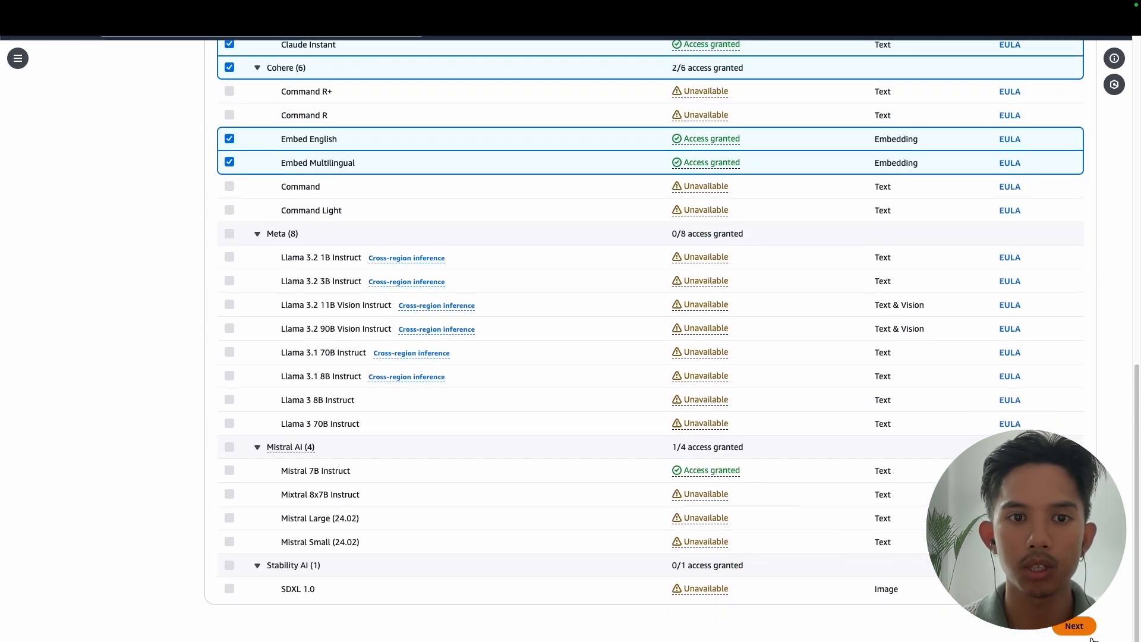
mouse_move(335, 295)
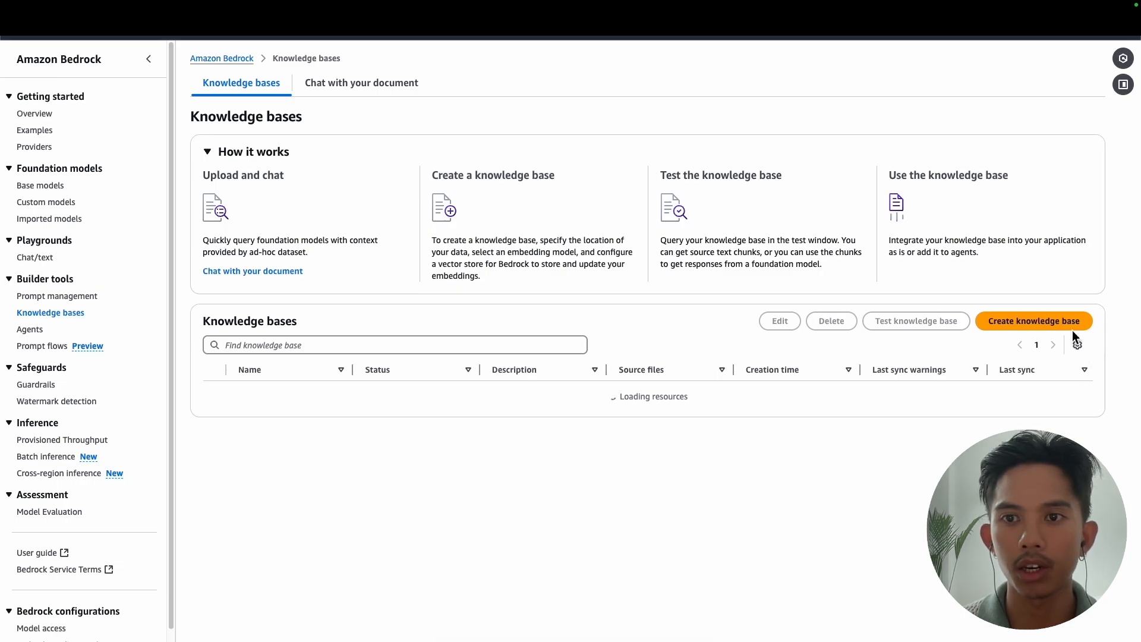
Step: Begin a new knowledge base with default name, new service role and Amazon S3 source
click(1033, 321)
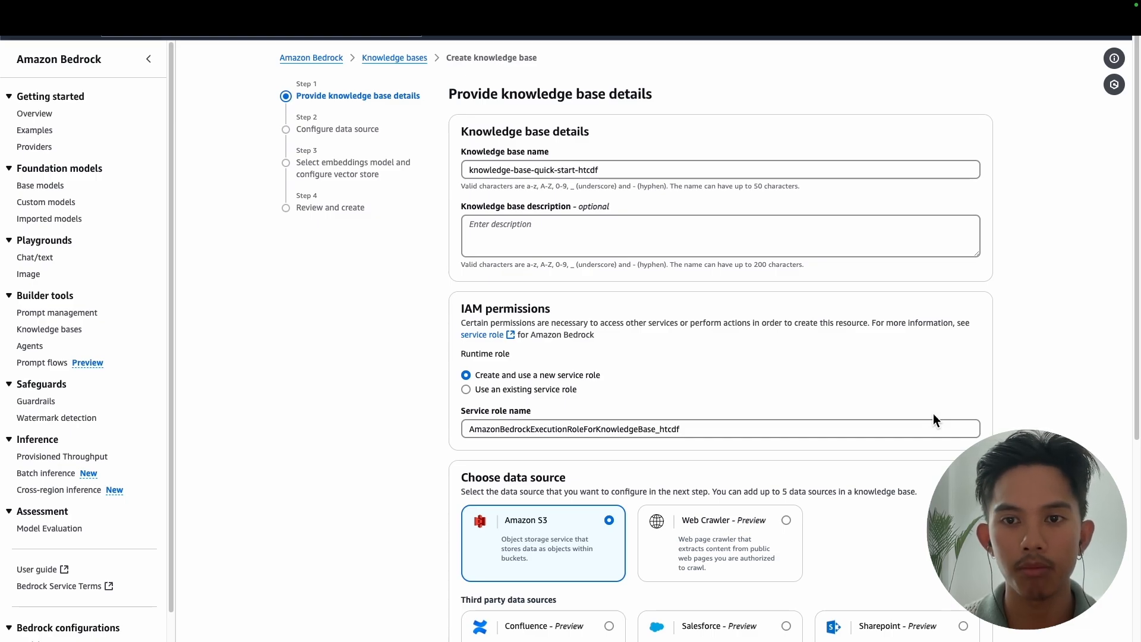
scroll(down, 3)
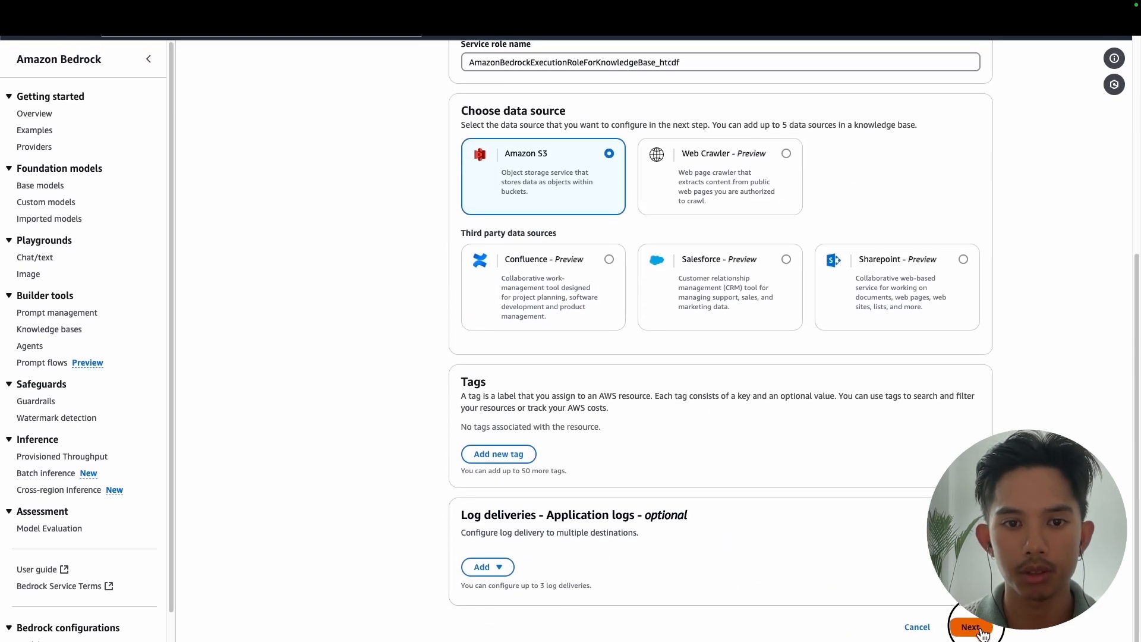
click(970, 626)
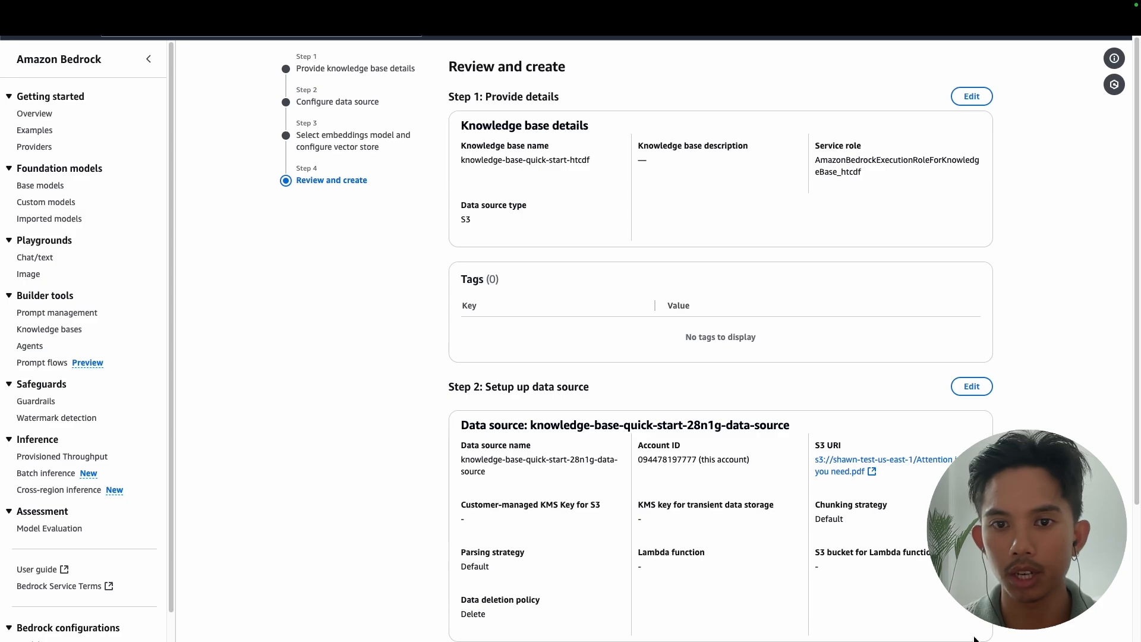
Step: Check the Review and create summary and create the knowledge base
scroll(down, 3)
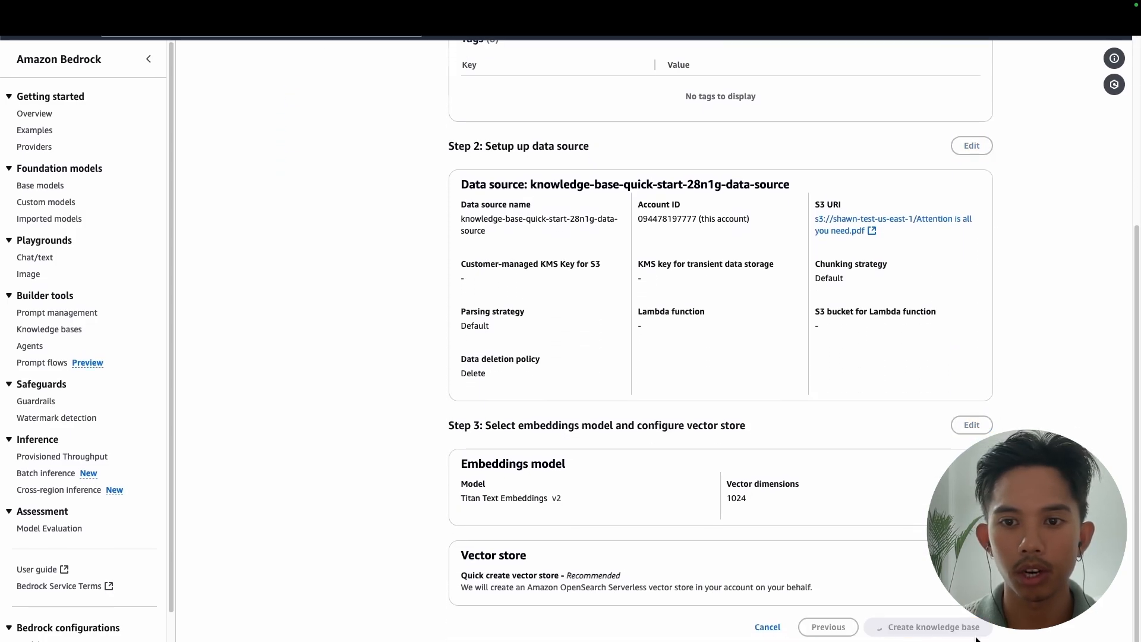
click(934, 626)
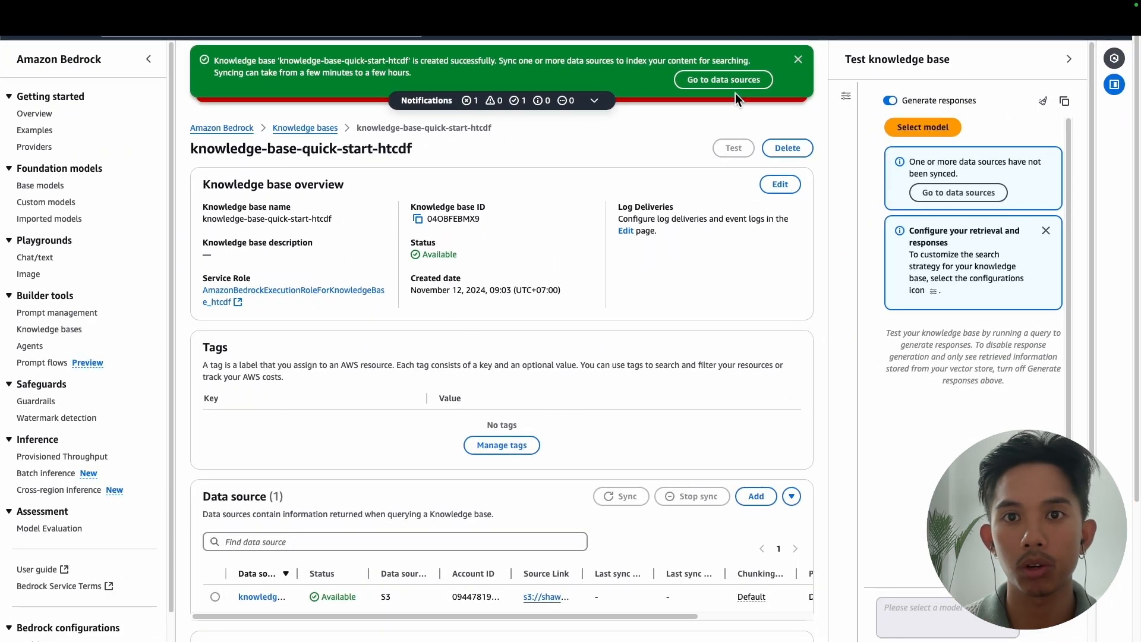
Step: Sync the S3 data source and choose Amazon Titan Text G1 - Premier as the test model
scroll(down, 3)
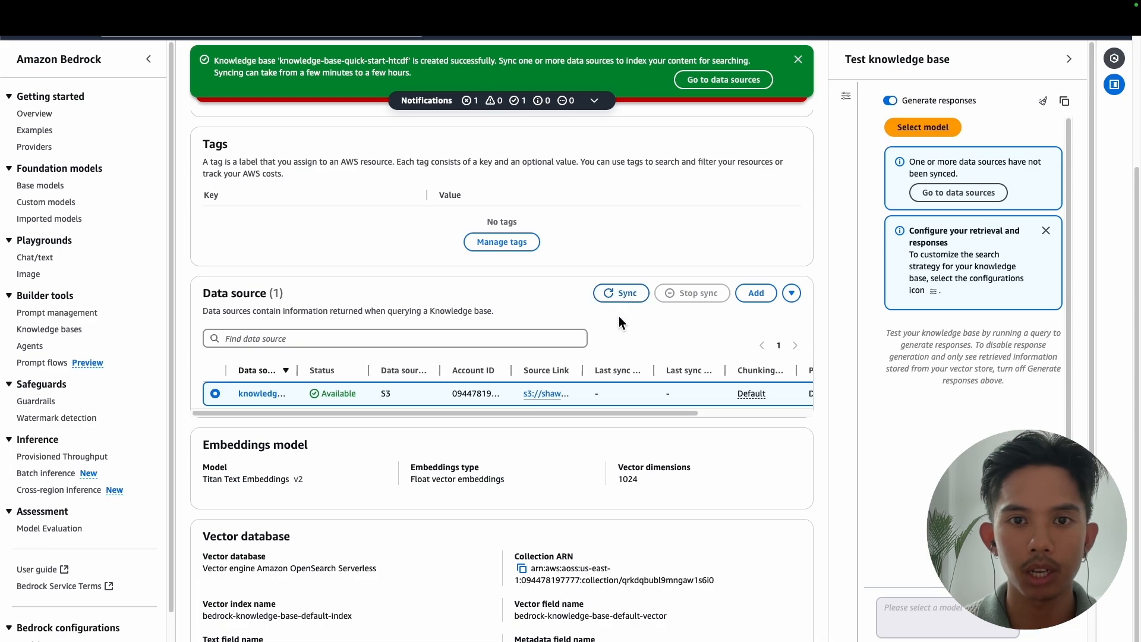
click(620, 293)
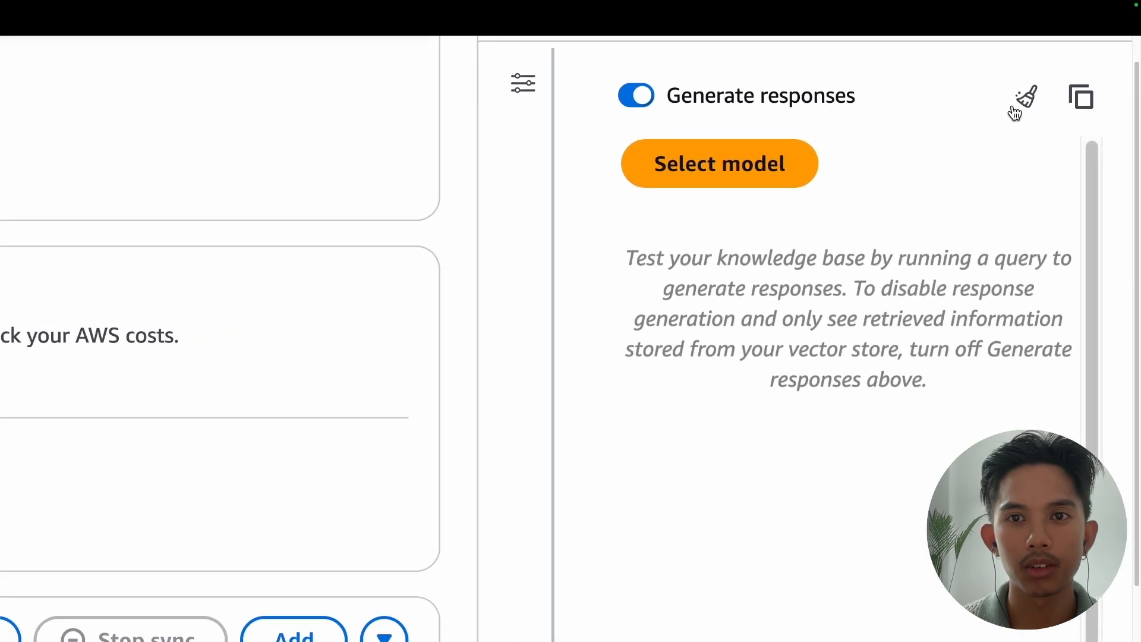
click(719, 163)
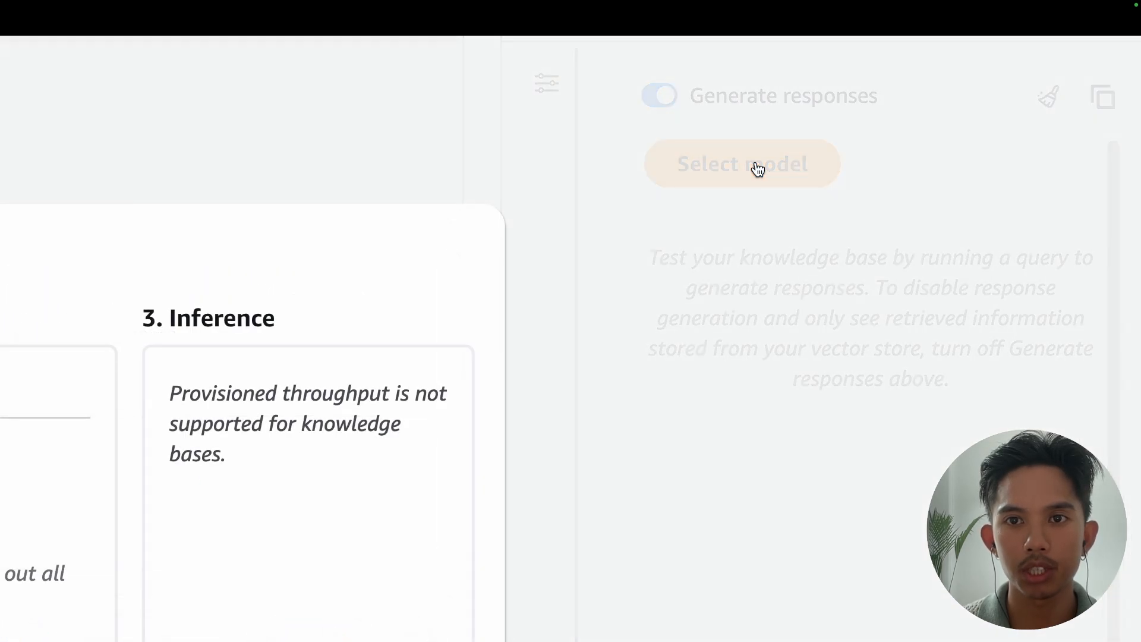
mouse_move(732, 206)
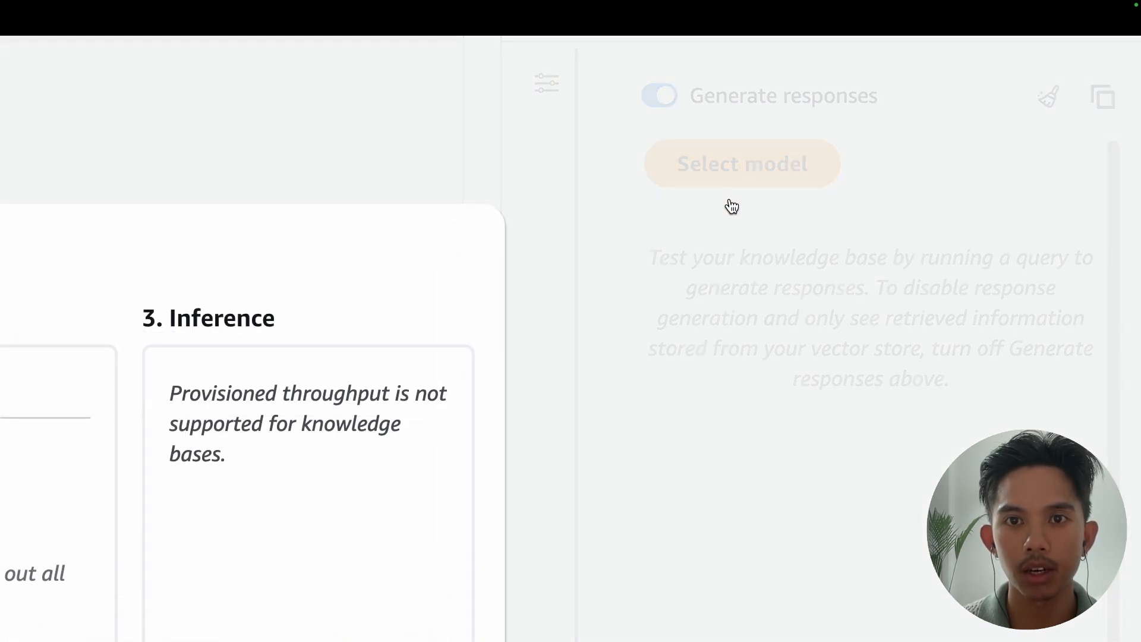
click(742, 163)
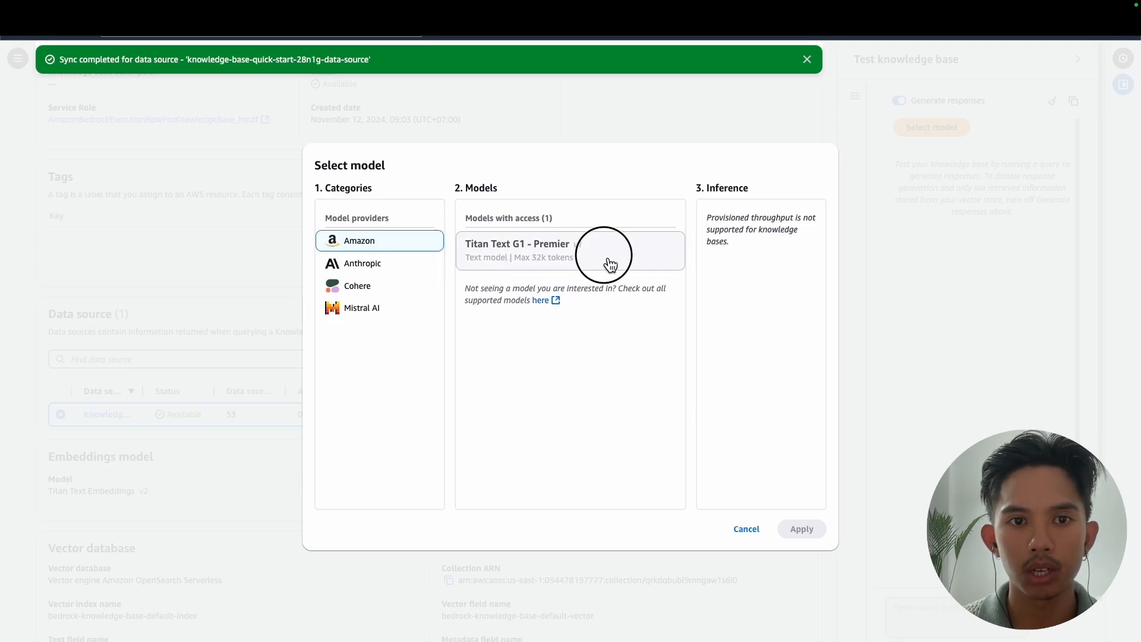
click(801, 529)
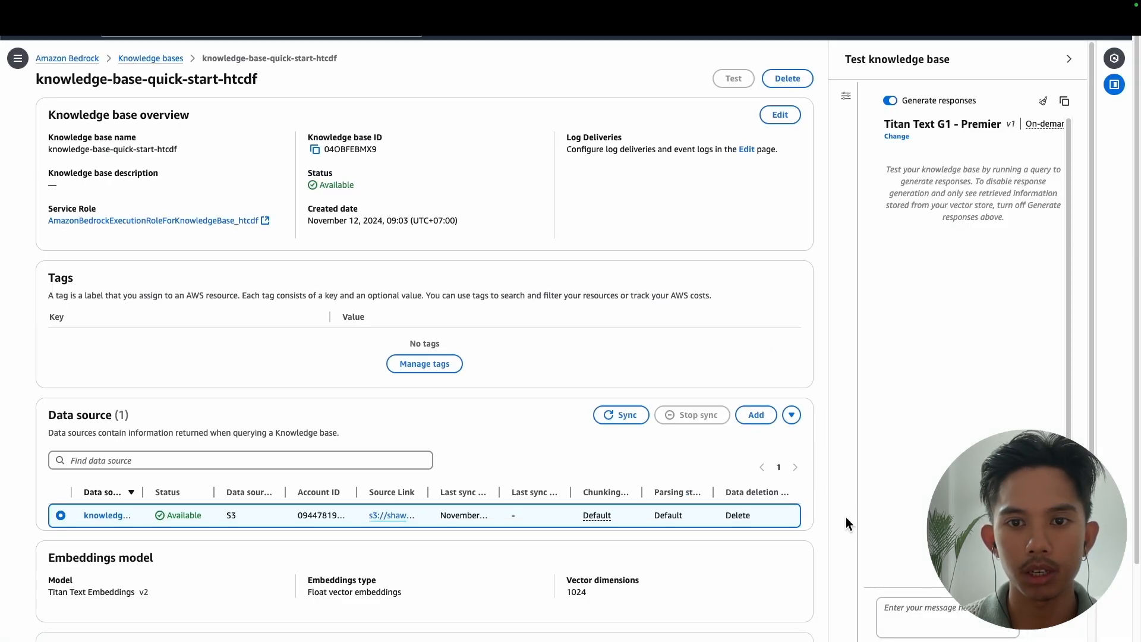
Step: Ask the test chat 'Summarize the document' and show the source chunks behind the Transformer summary
text(Summarize the)
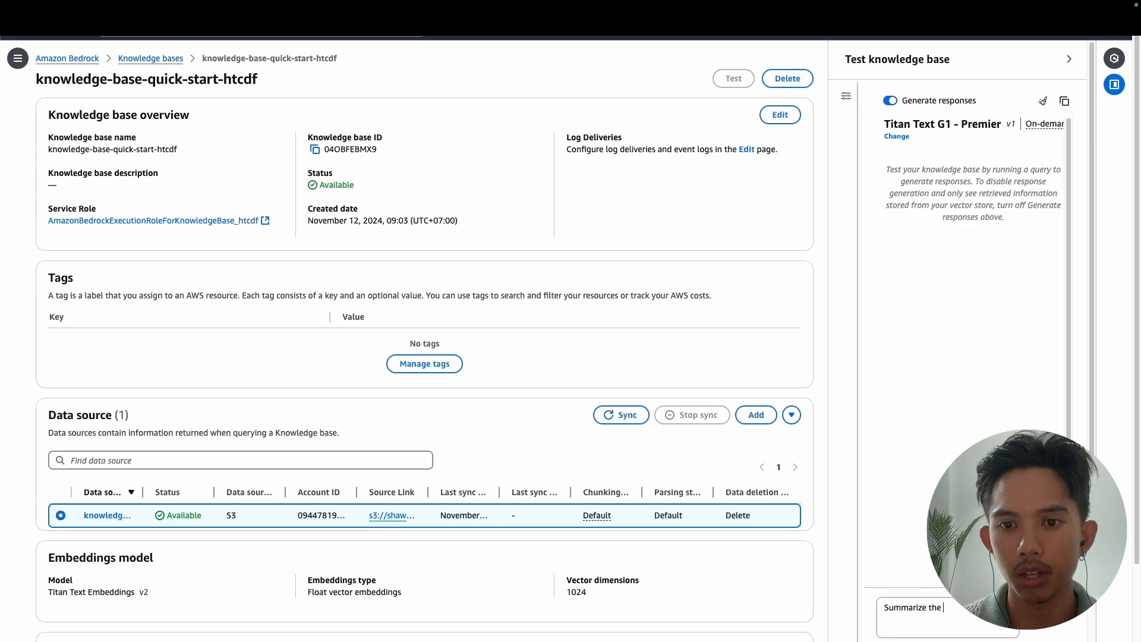
text(document)
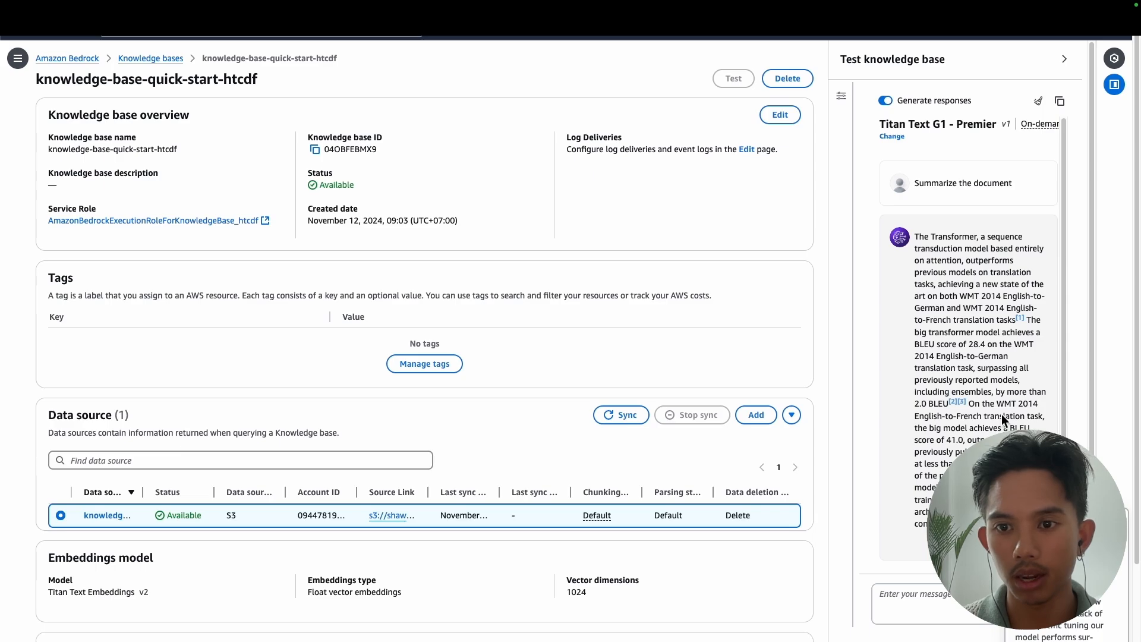
click(1020, 318)
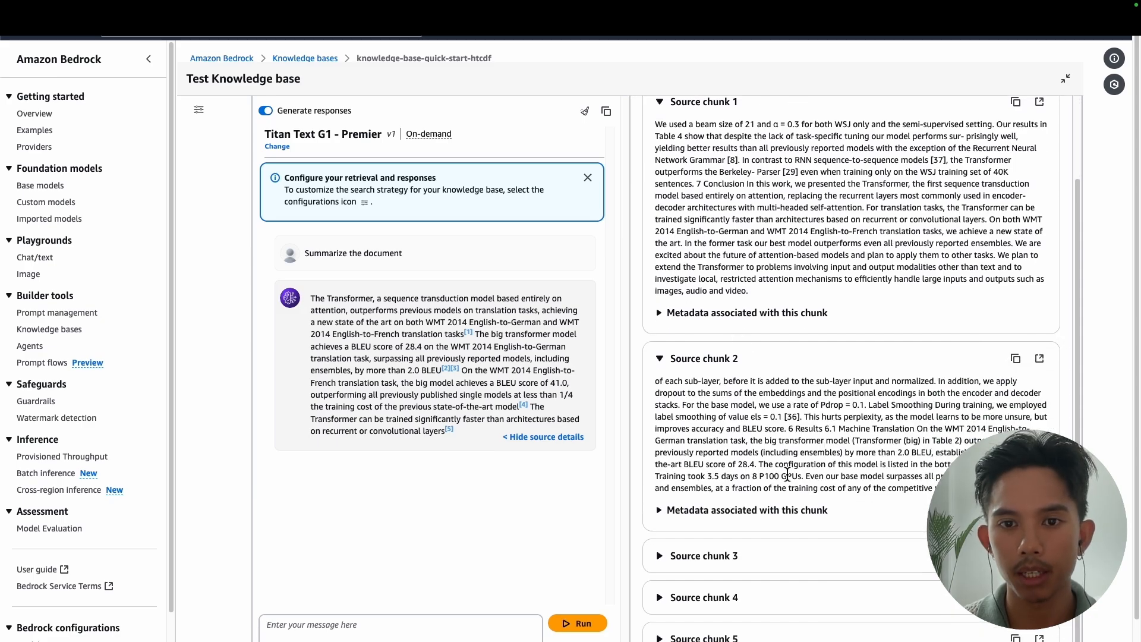
Step: Expand source chunk 2's metadata to show its S3 source URI and page number 8
click(746, 509)
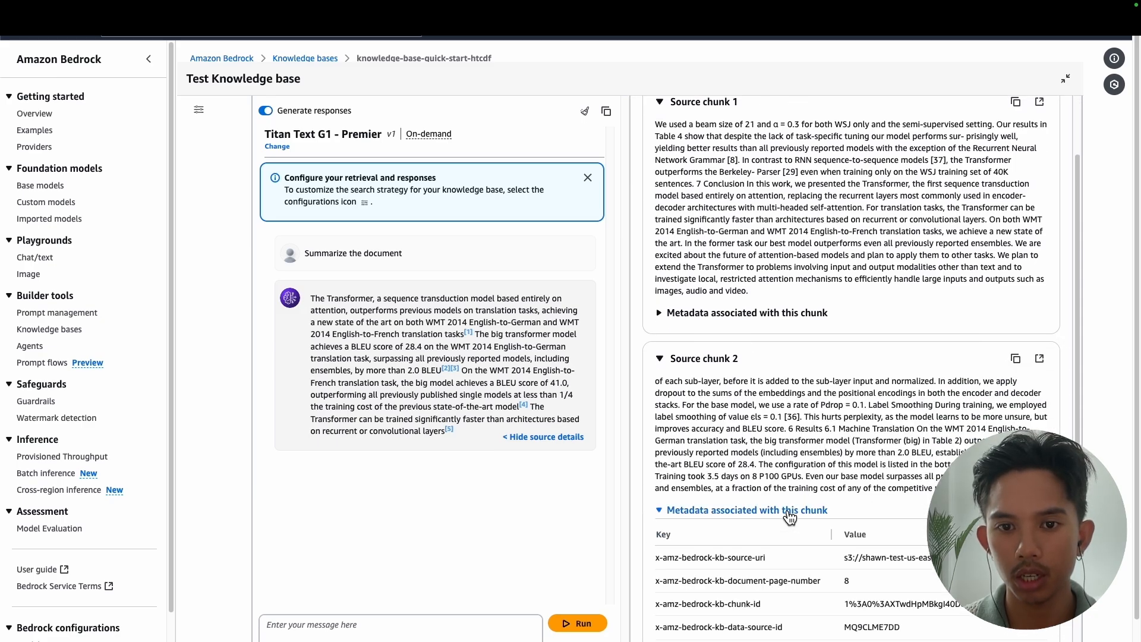
scroll(down, 3)
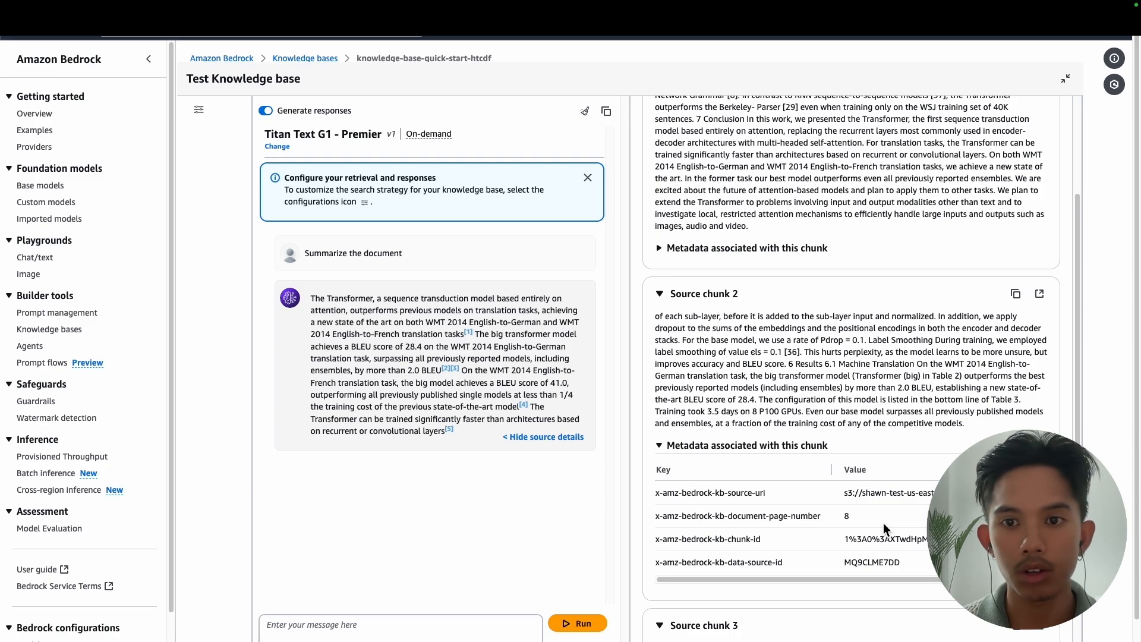
mouse_move(1042, 307)
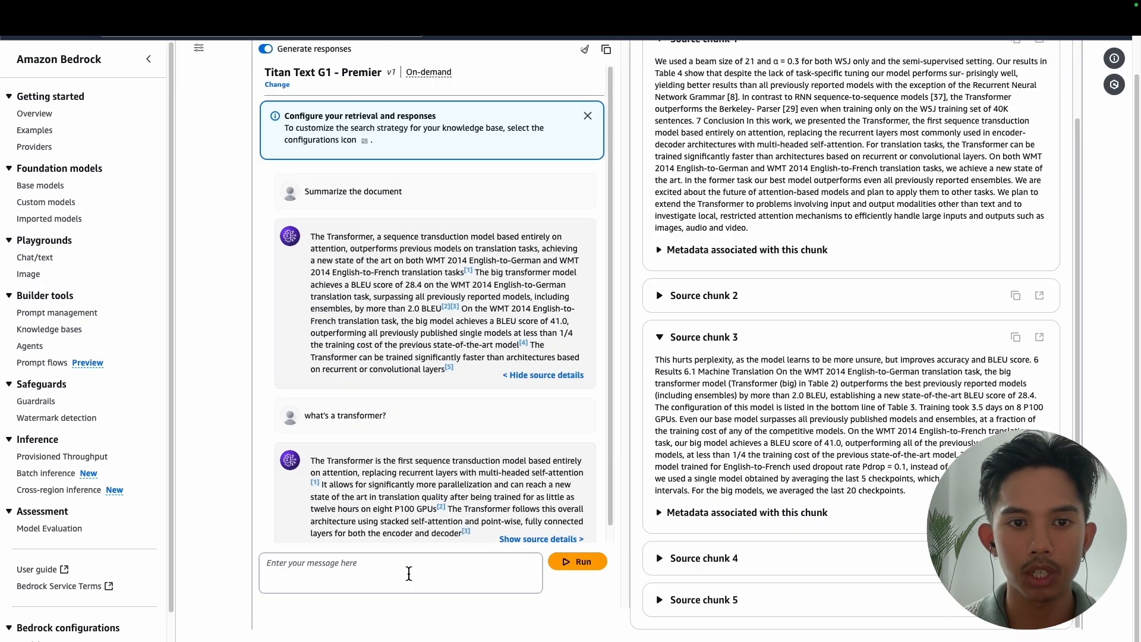
Step: Enter the prompt 'Generate a tweet about this paper for my Twitter.'
text(Generate a tweet about this)
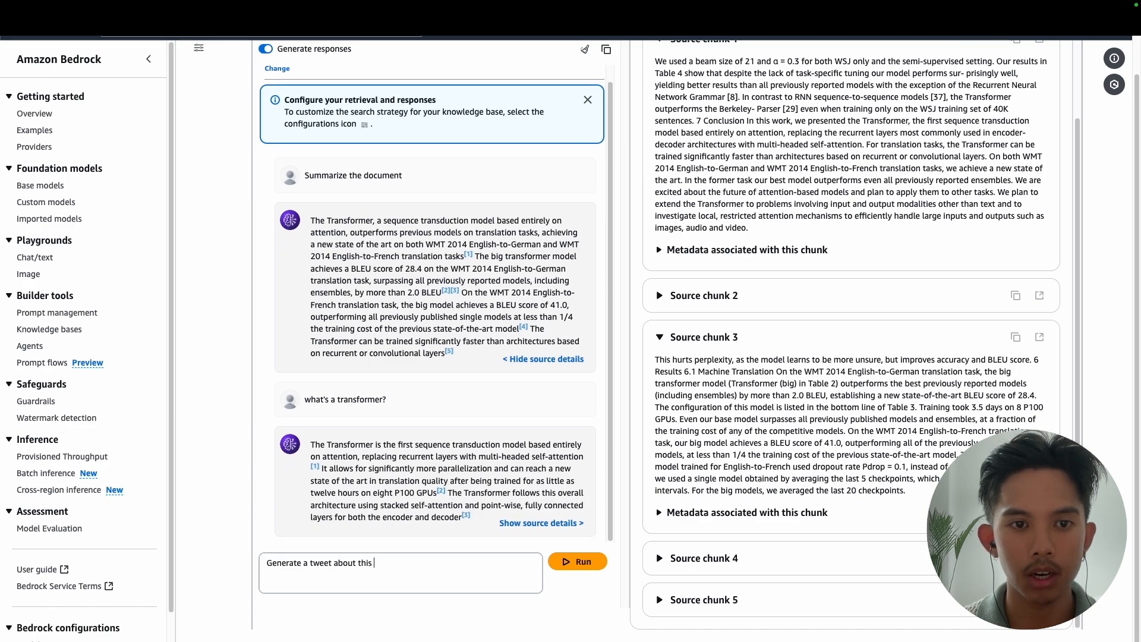
text(paper for my Twitter.)
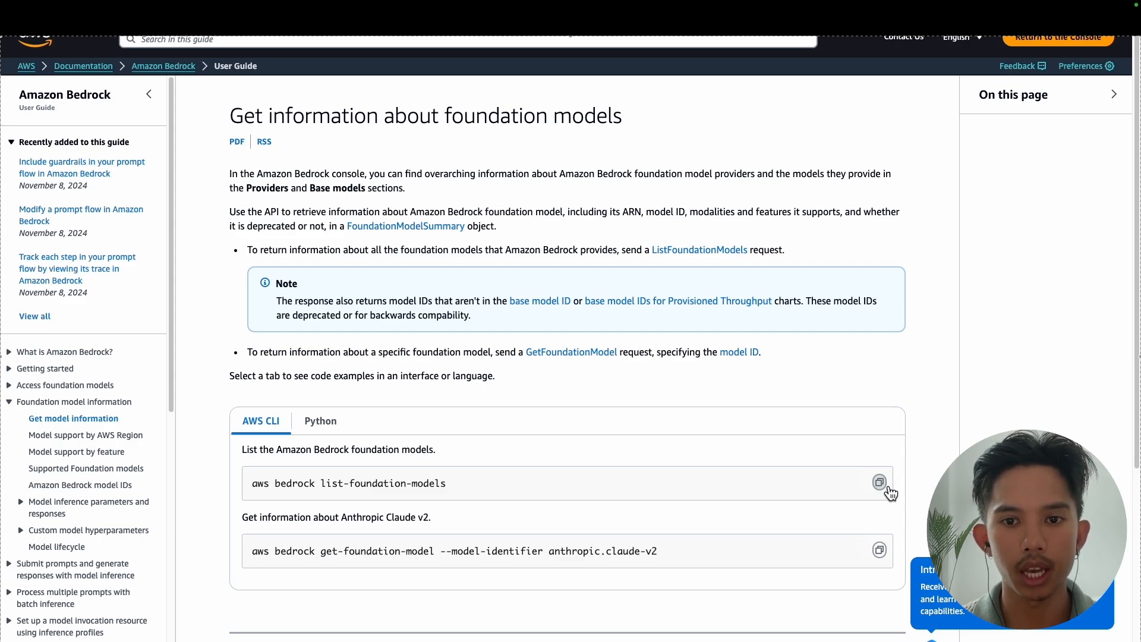
Step: Copy the 'aws bedrock list-foundation-models' command from the documentation page
click(722, 630)
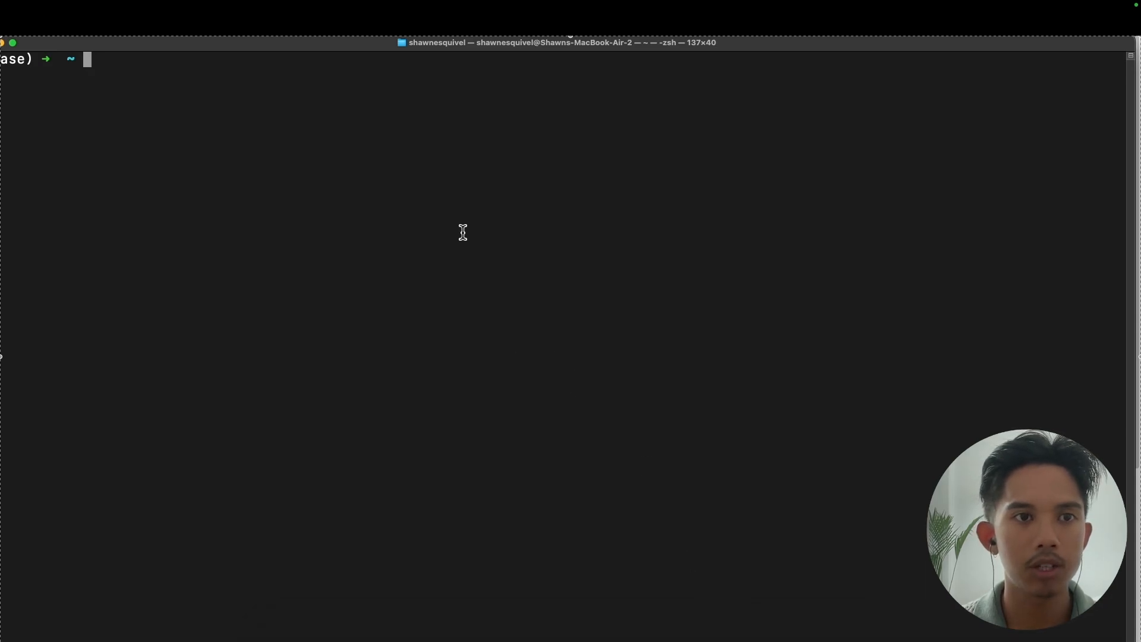
Step: Run 'aws bedrock list-foundation-models' in the terminal
text(aws bedrock list-foundation-models)
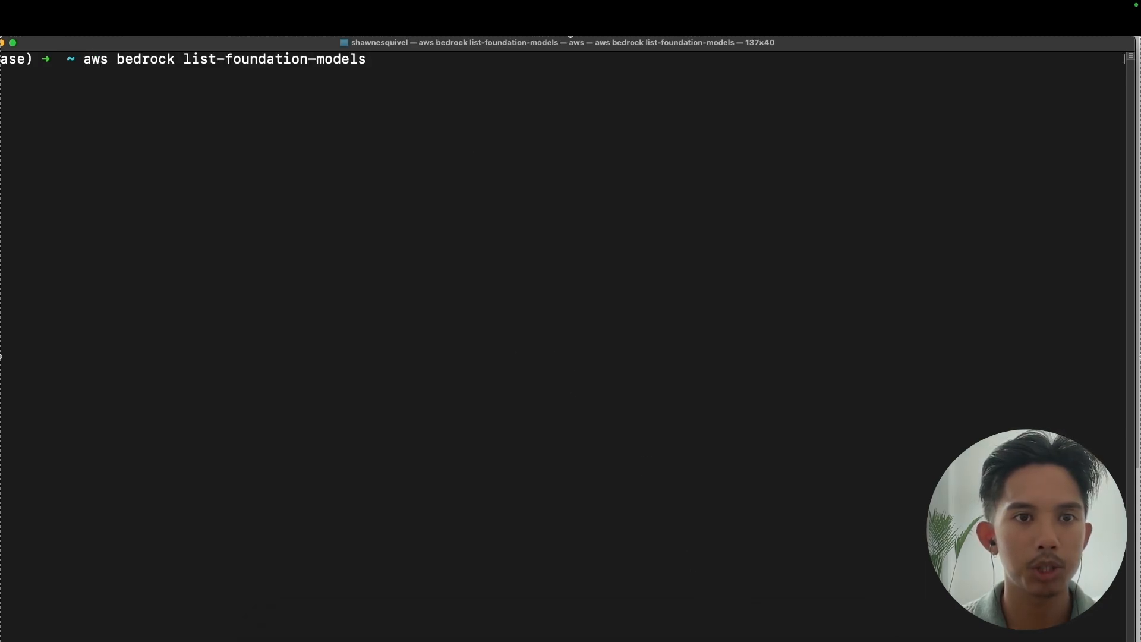
key(Return)
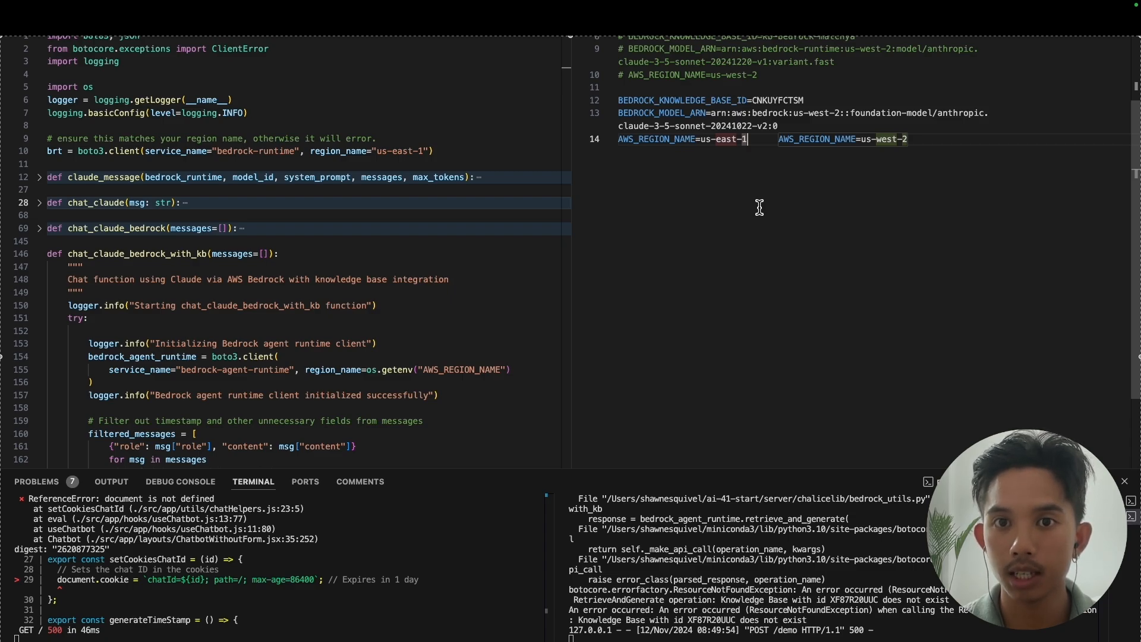
mouse_move(810, 121)
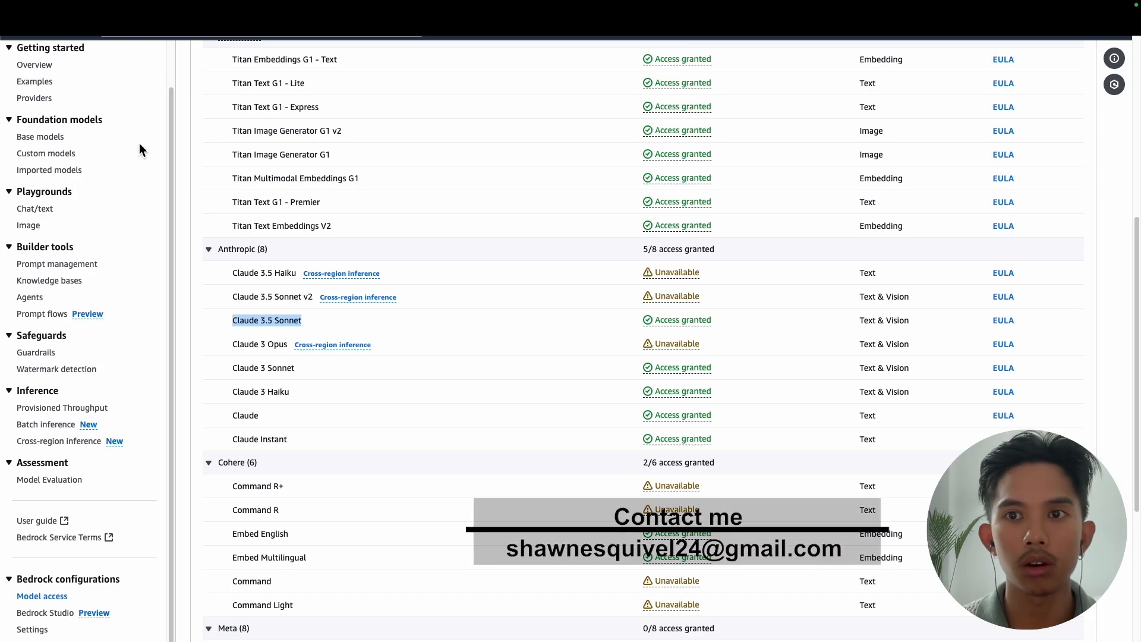
mouse_move(58, 235)
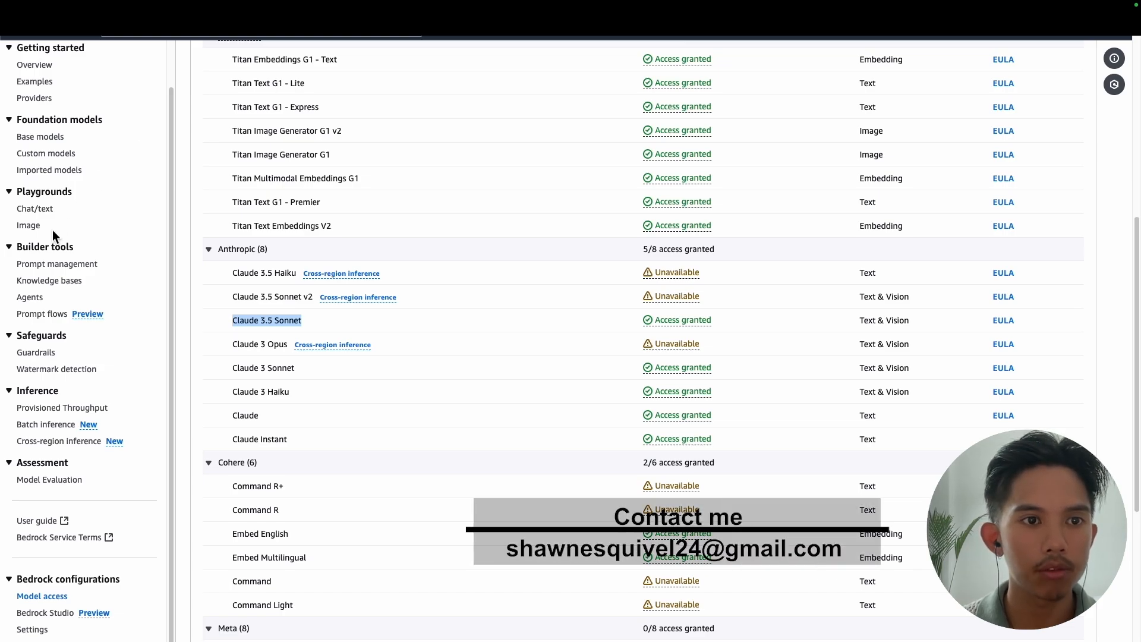
Step: Open the knowledge-base-quick-start-htcdf knowledge base from the Knowledge bases list
click(49, 280)
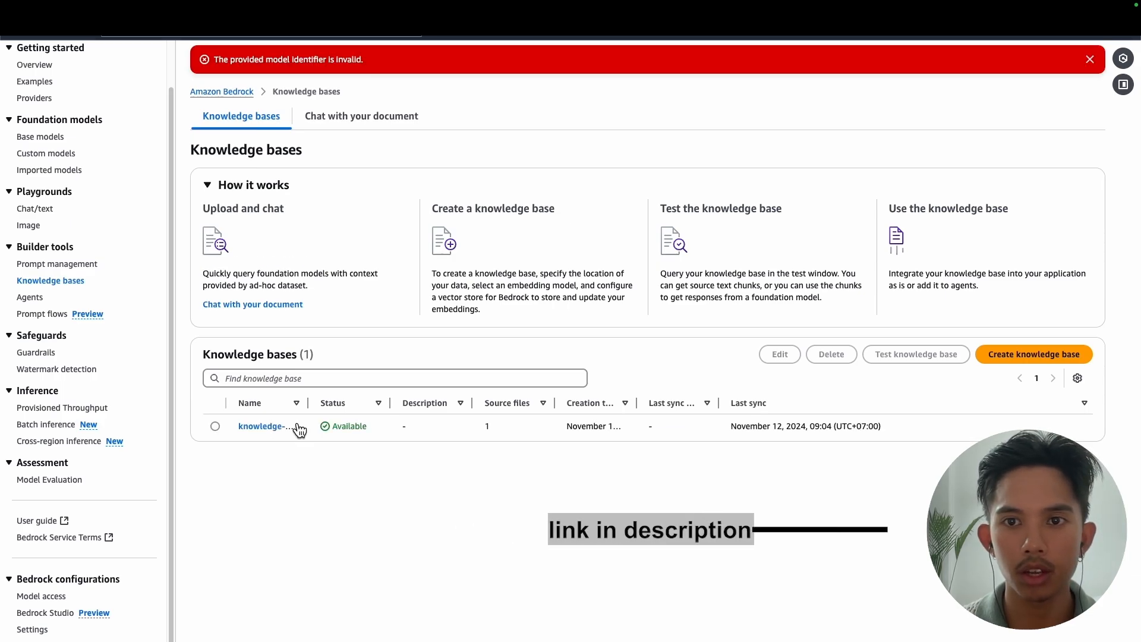
click(266, 426)
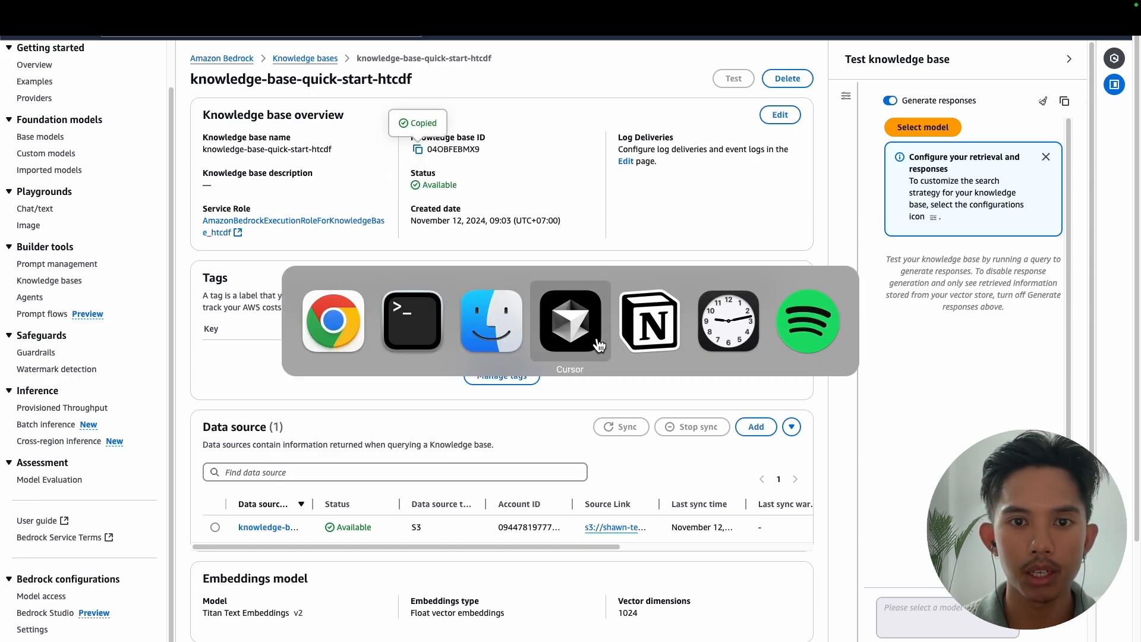
Step: In Cursor, select the old BEDROCK_KNOWLEDGE_BASE_ID value in .env
click(570, 321)
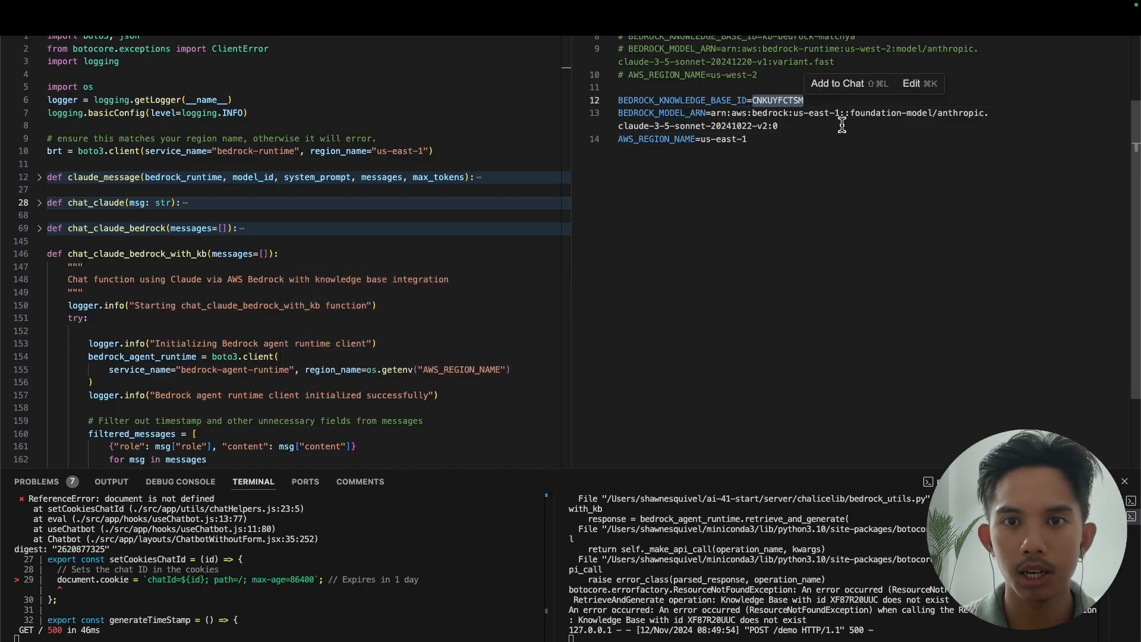
click(1011, 12)
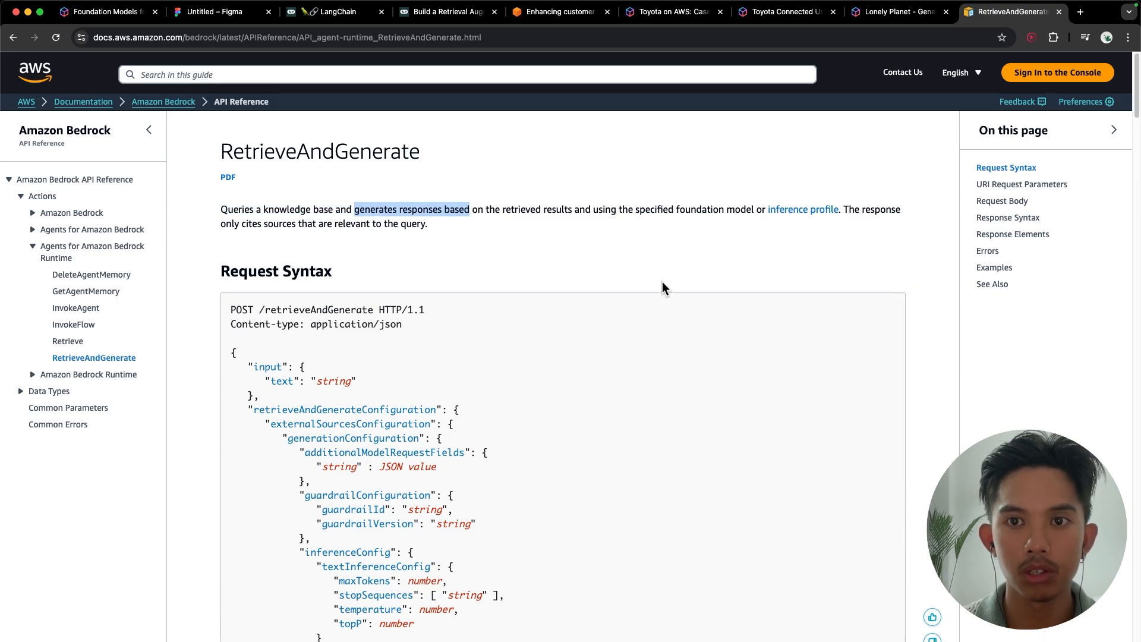
mouse_move(657, 253)
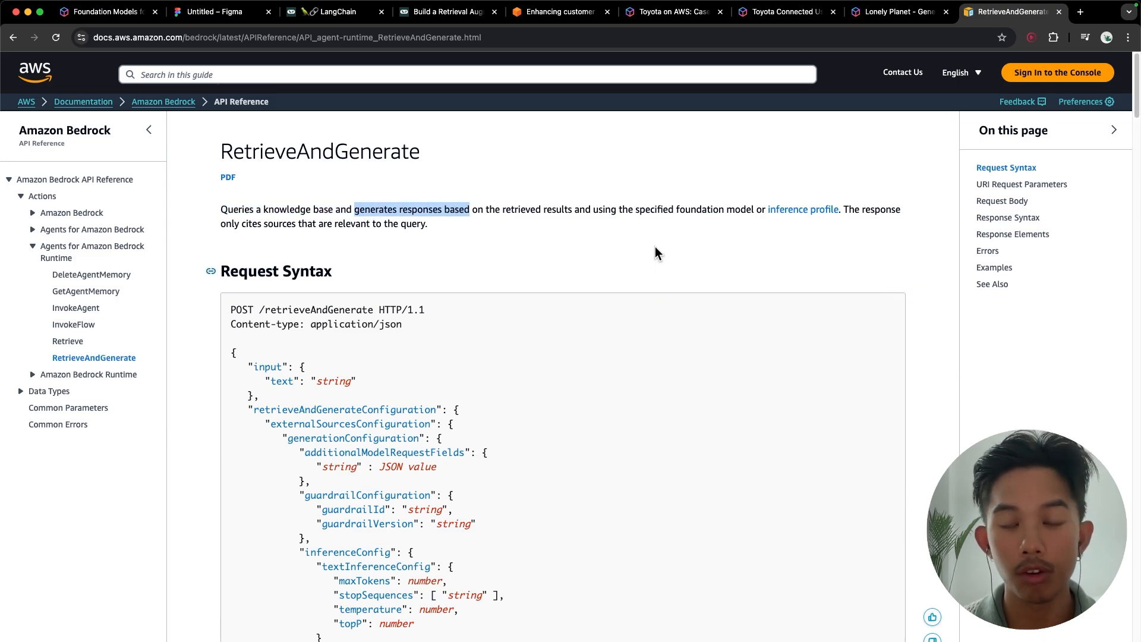
mouse_move(649, 246)
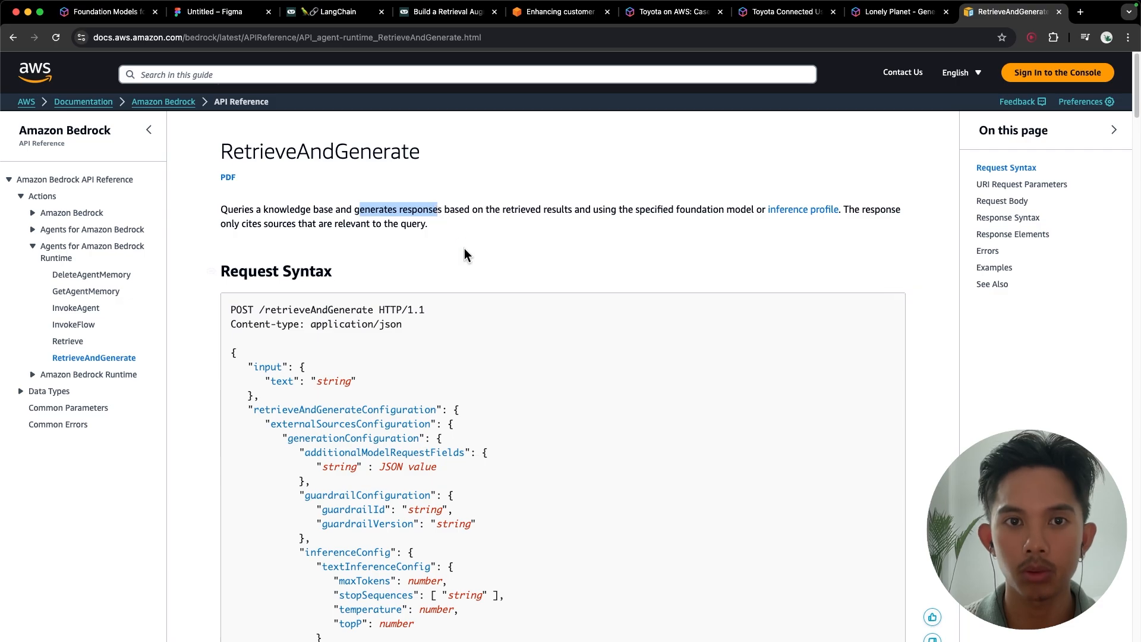
mouse_move(231, 140)
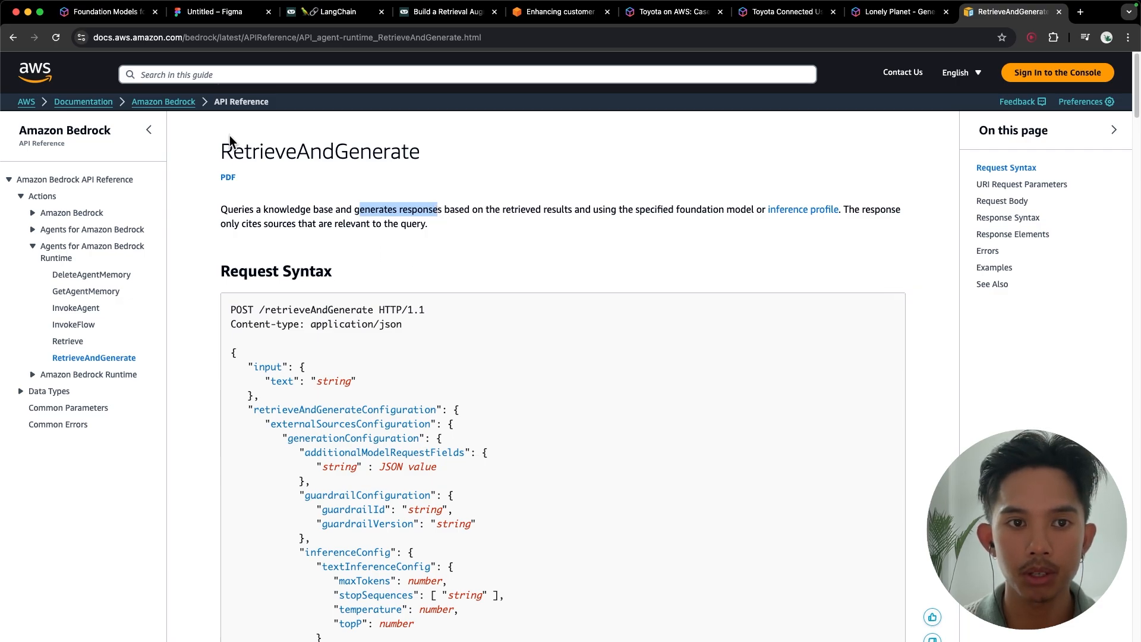
Step: Scroll through the RetrieveAndGenerate request syntax and search the page for 'id'
double_click(320, 150)
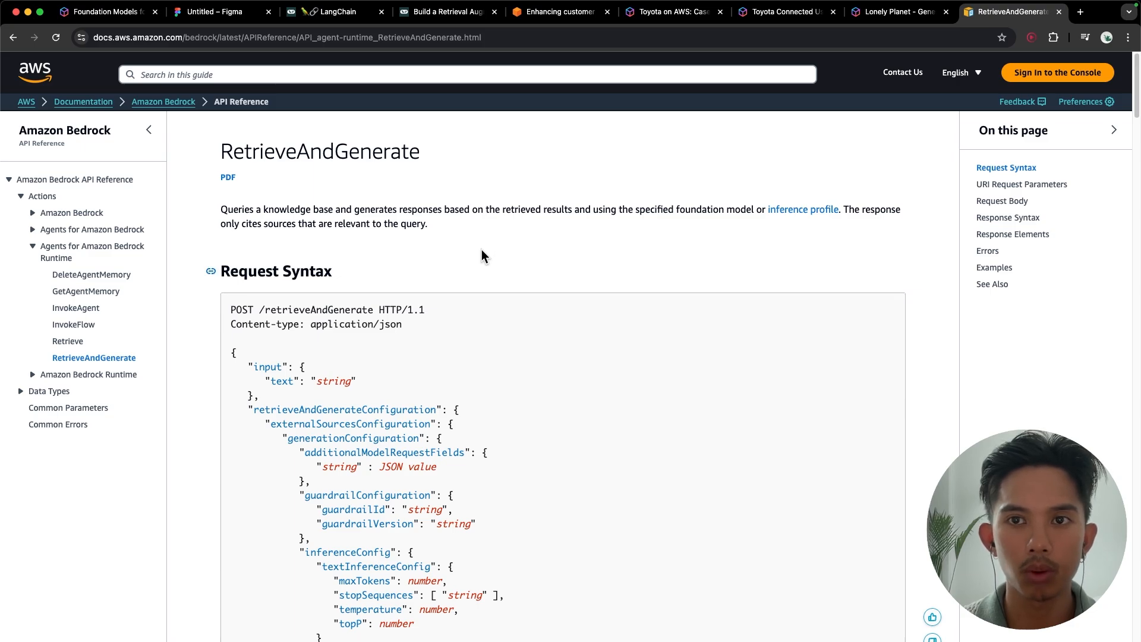
scroll(down, 3)
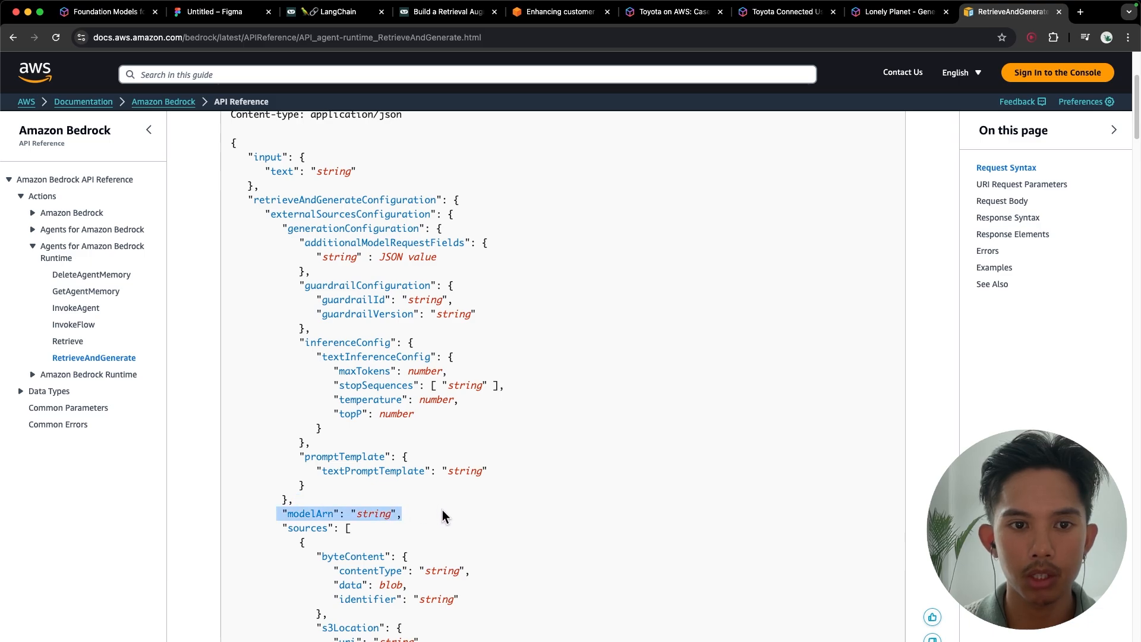
scroll(down, 3)
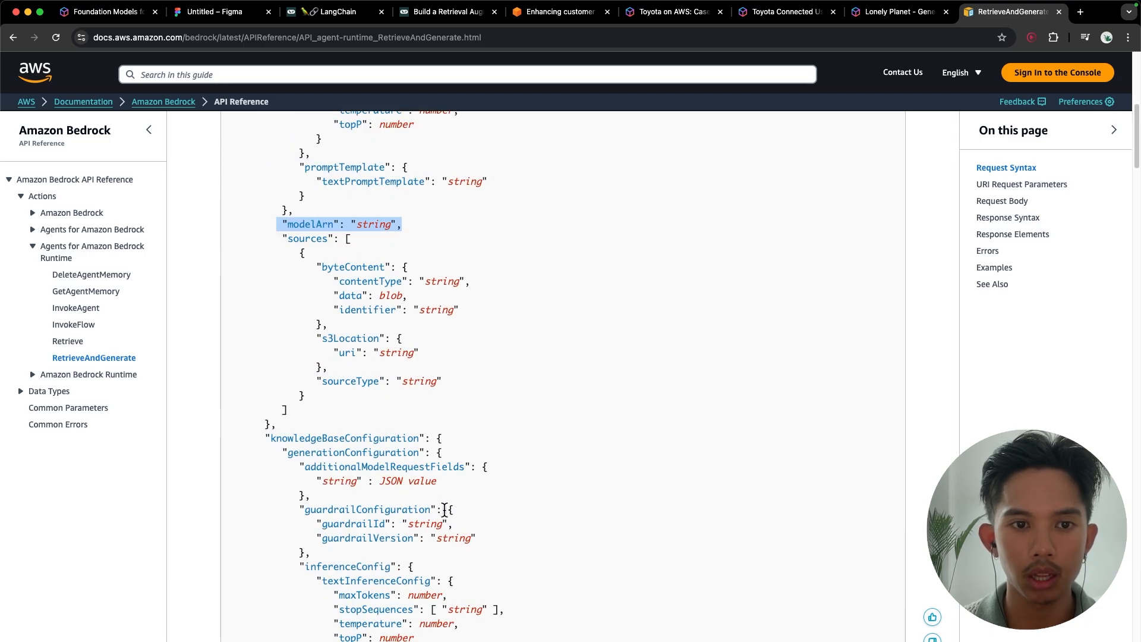
key(Ctrl+f)
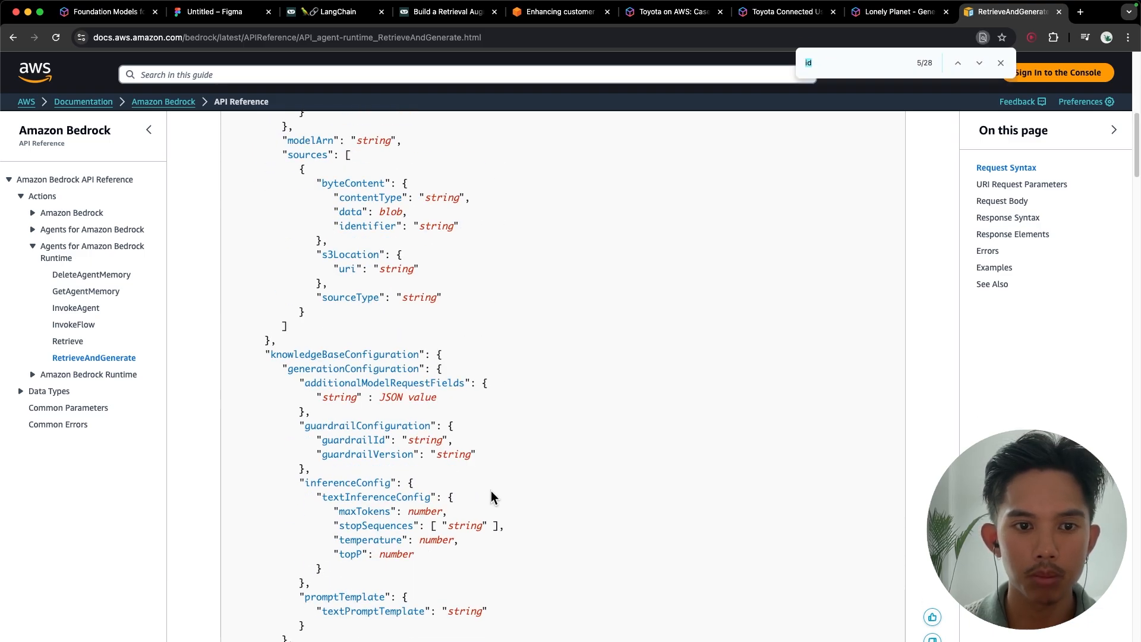
click(1000, 62)
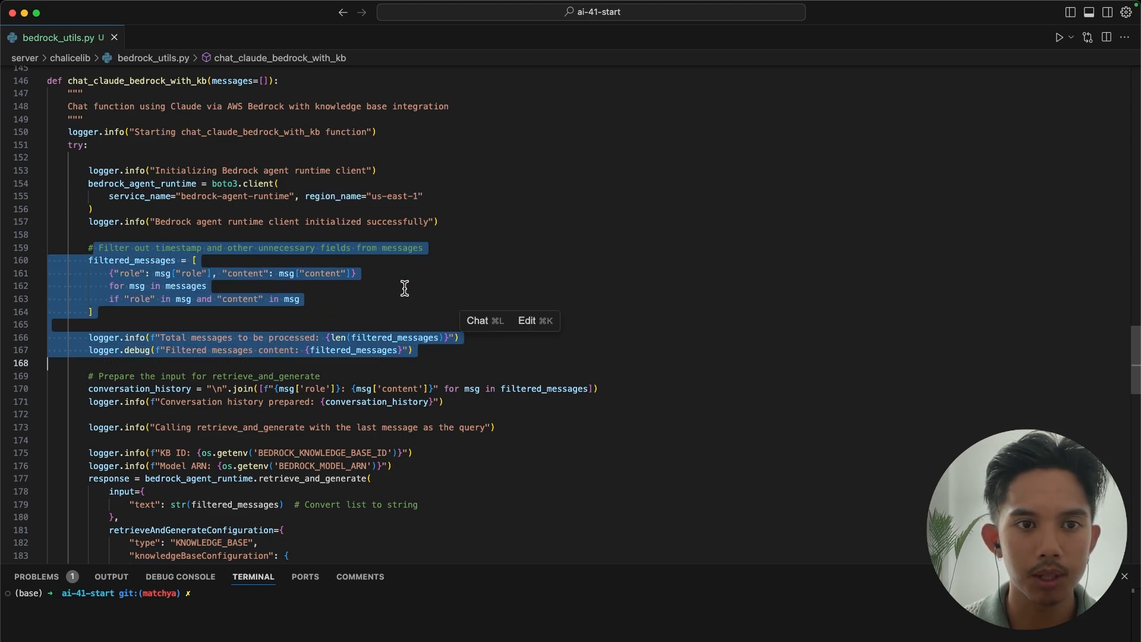
mouse_move(684, 379)
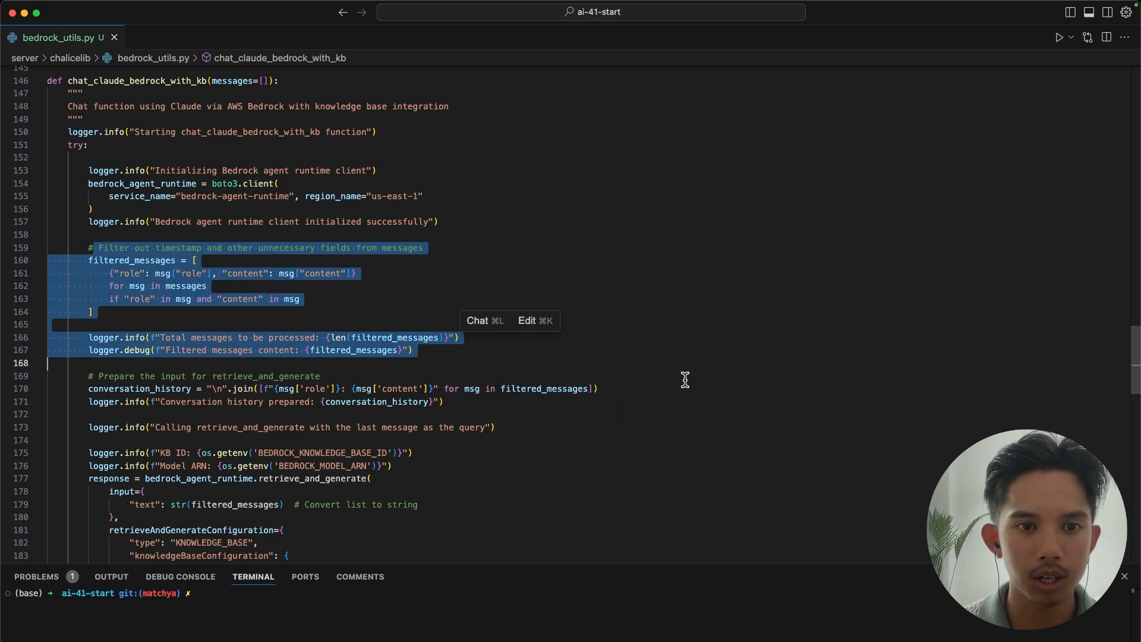
Step: Review filtered_messages and retrieve_and_generate, trying numberOfResults 100 before reverting to 10
click(58, 505)
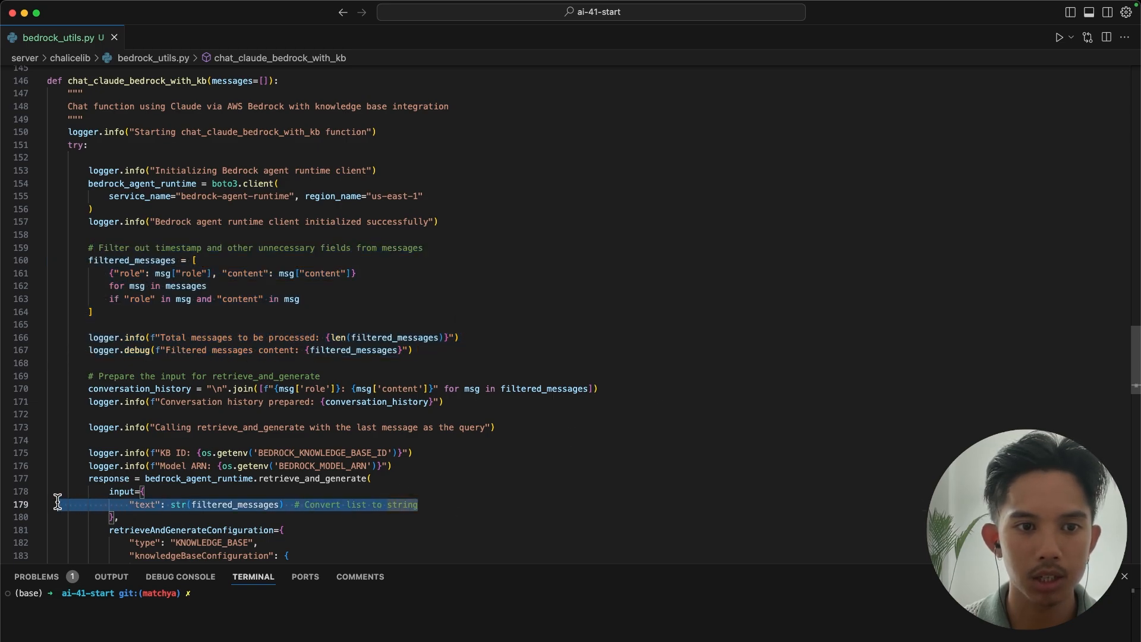
scroll(down, 3)
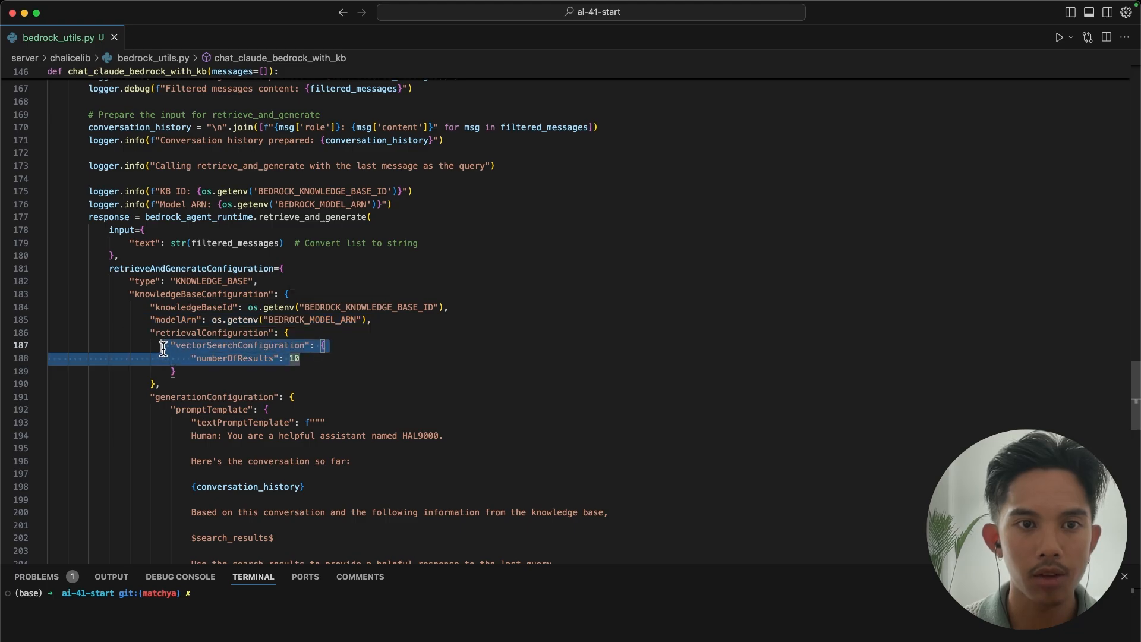
click(301, 358)
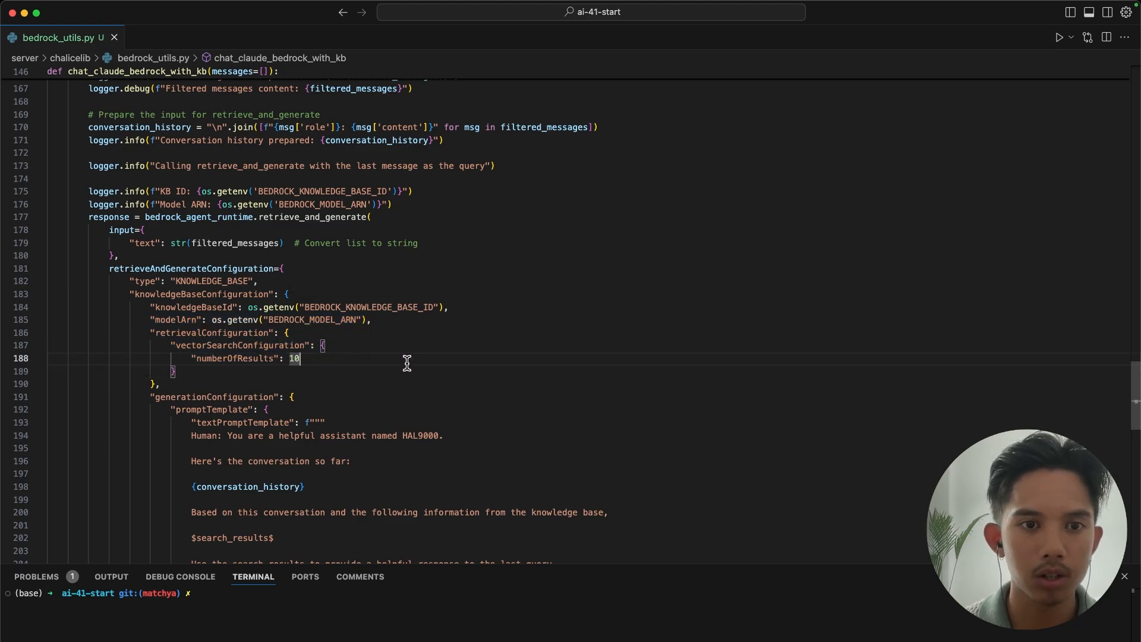
text(0)
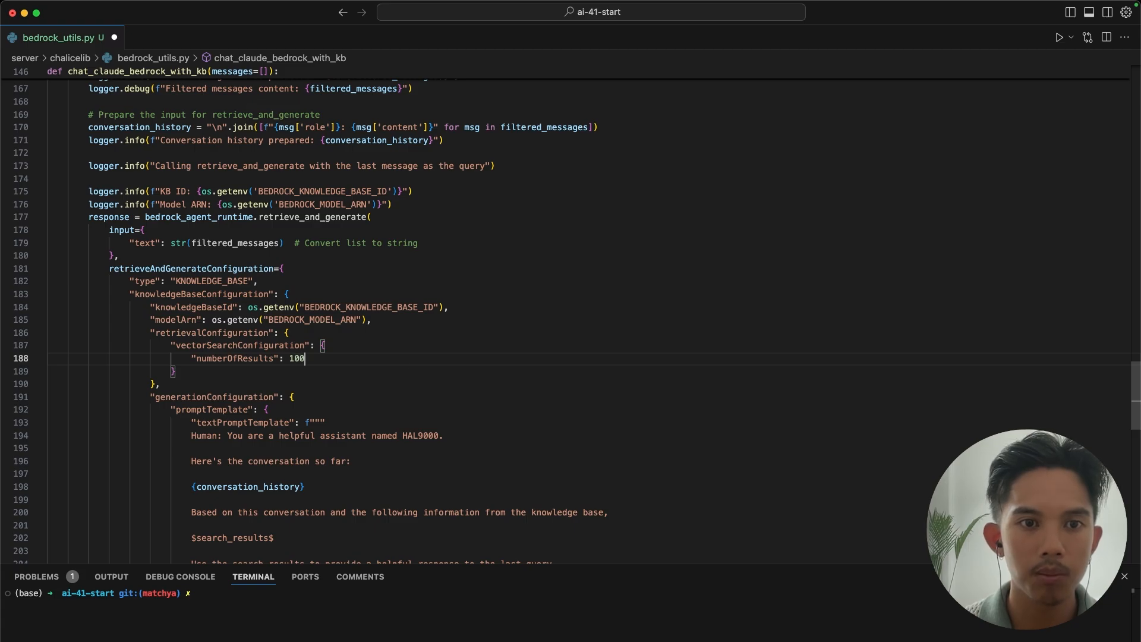
key(Backspace)
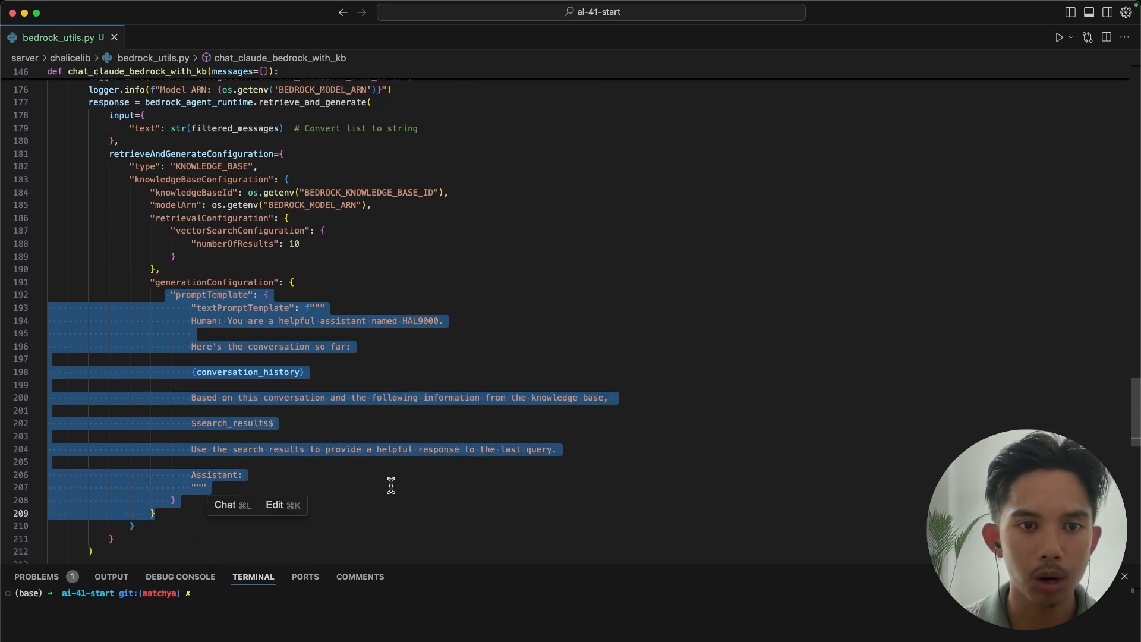
click(269, 306)
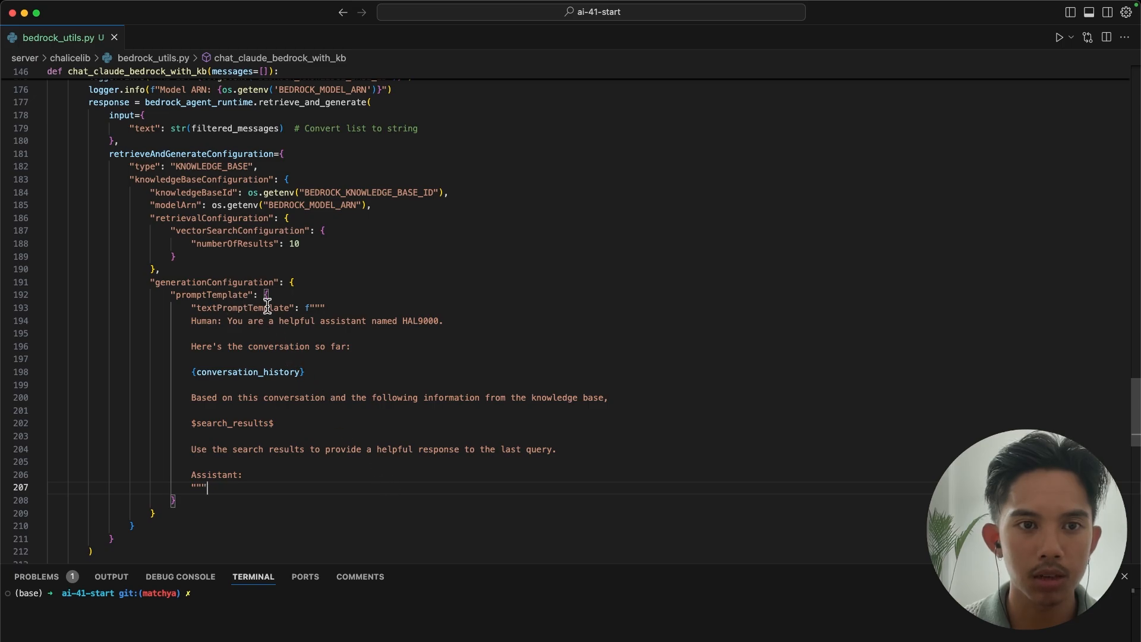
mouse_move(281, 314)
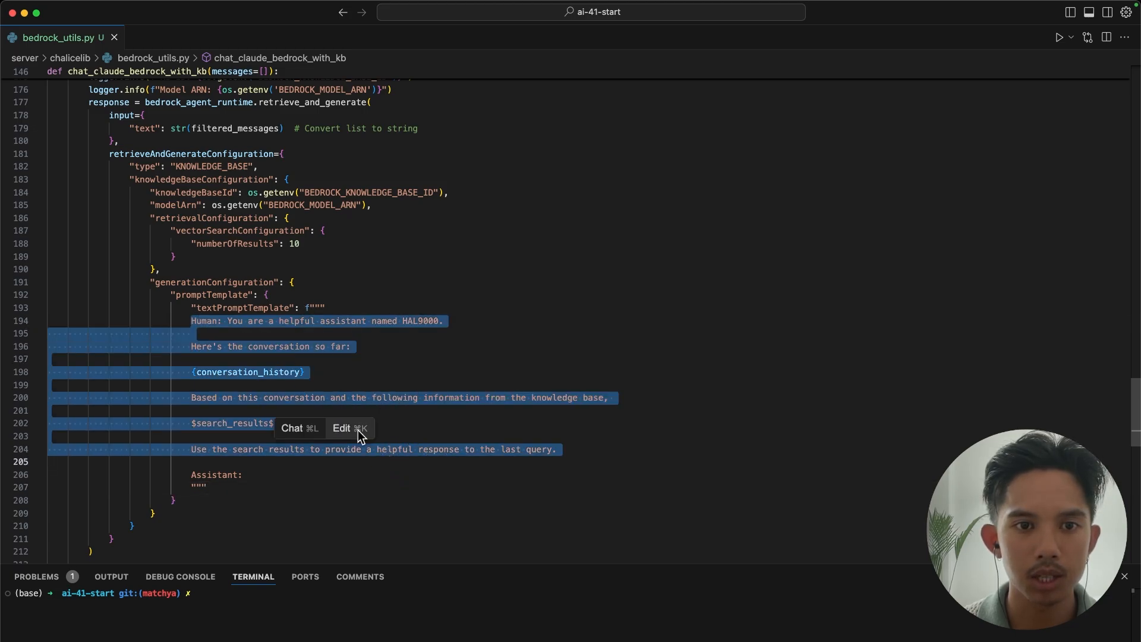
click(244, 321)
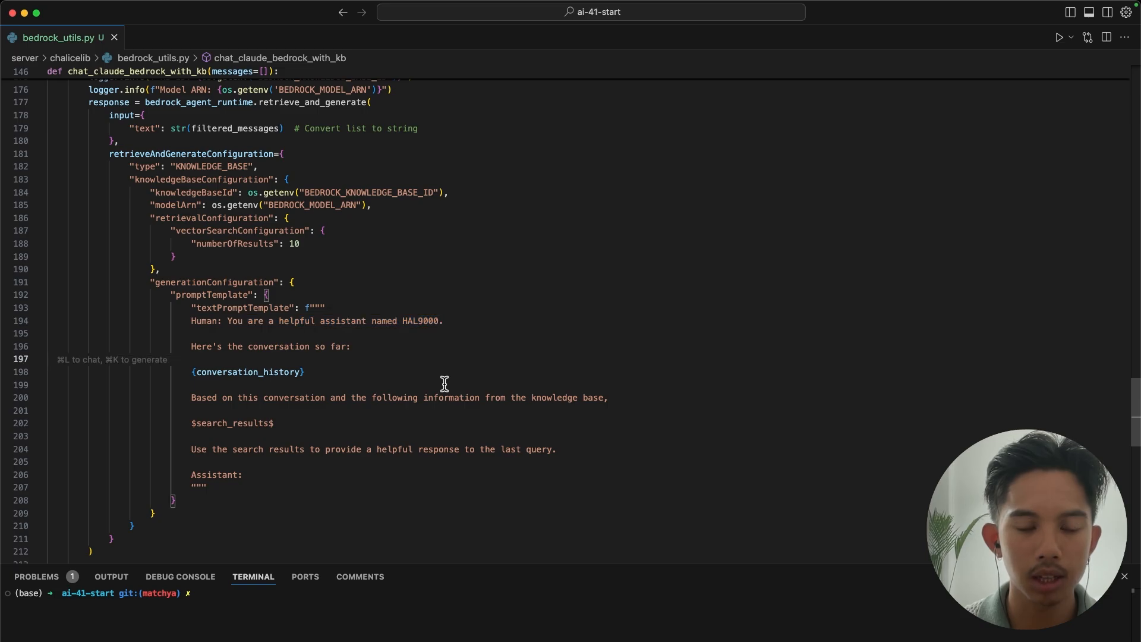
double_click(247, 372)
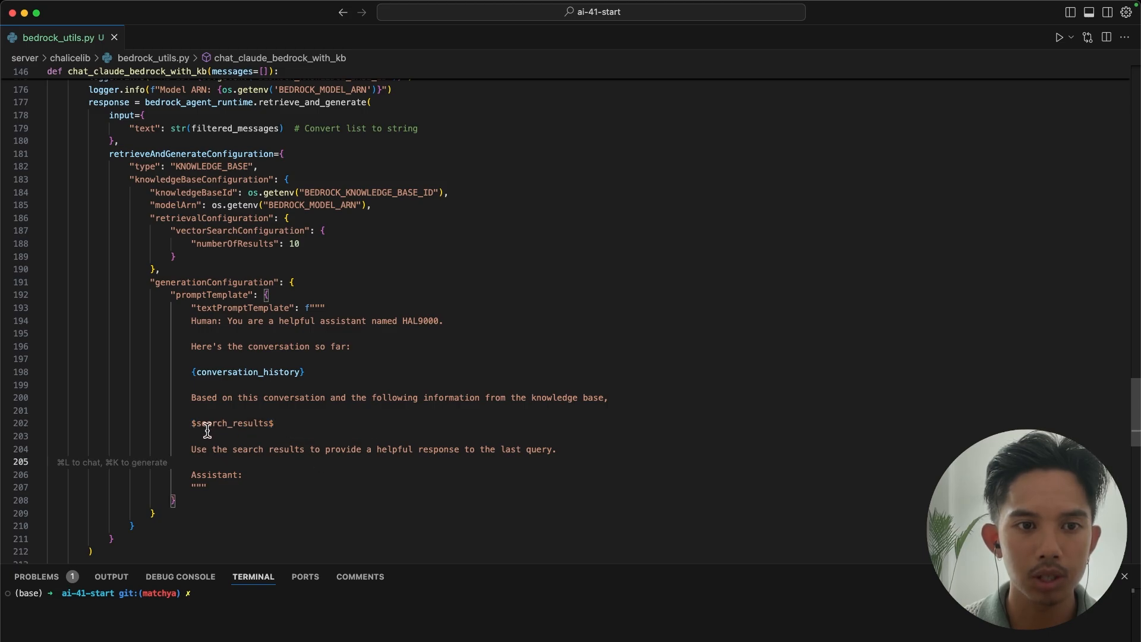
double_click(233, 423)
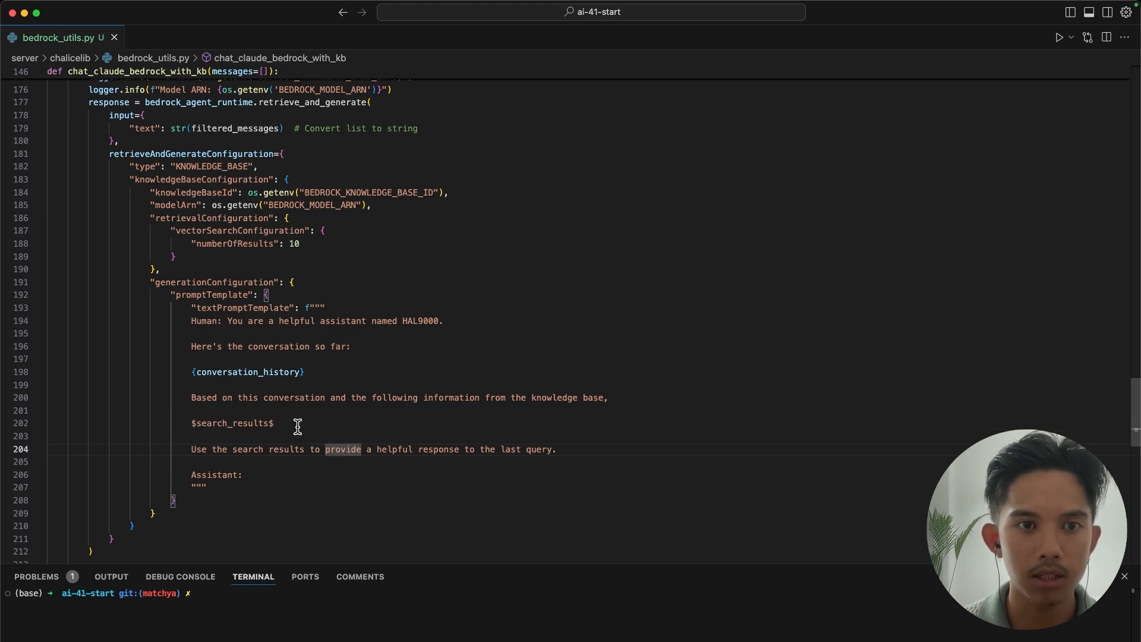
scroll(down, 3)
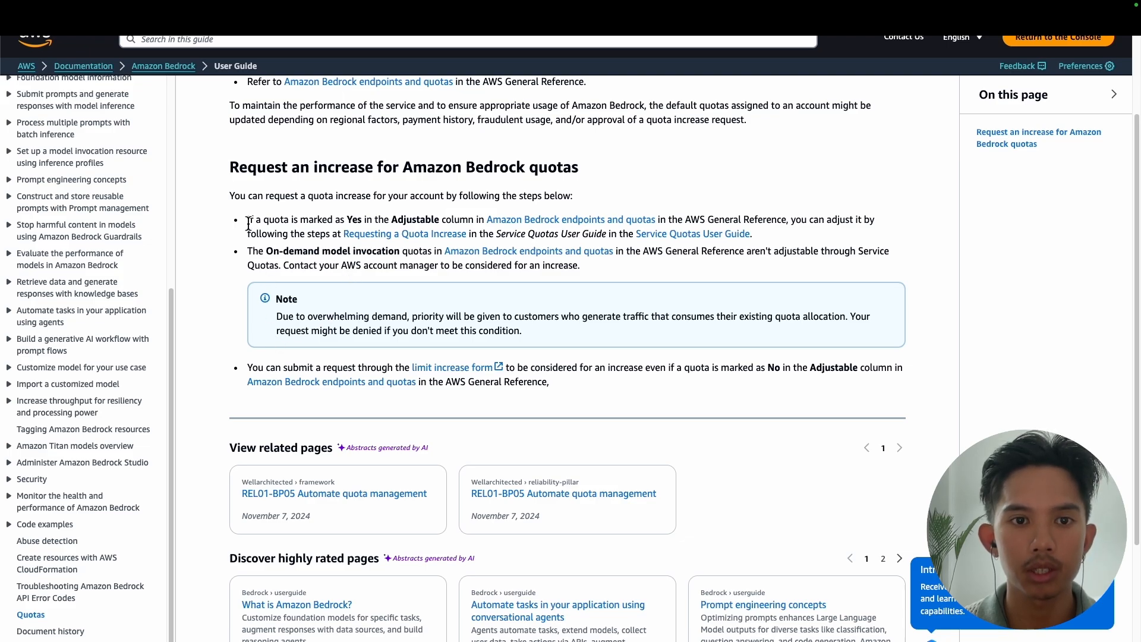
mouse_move(451, 367)
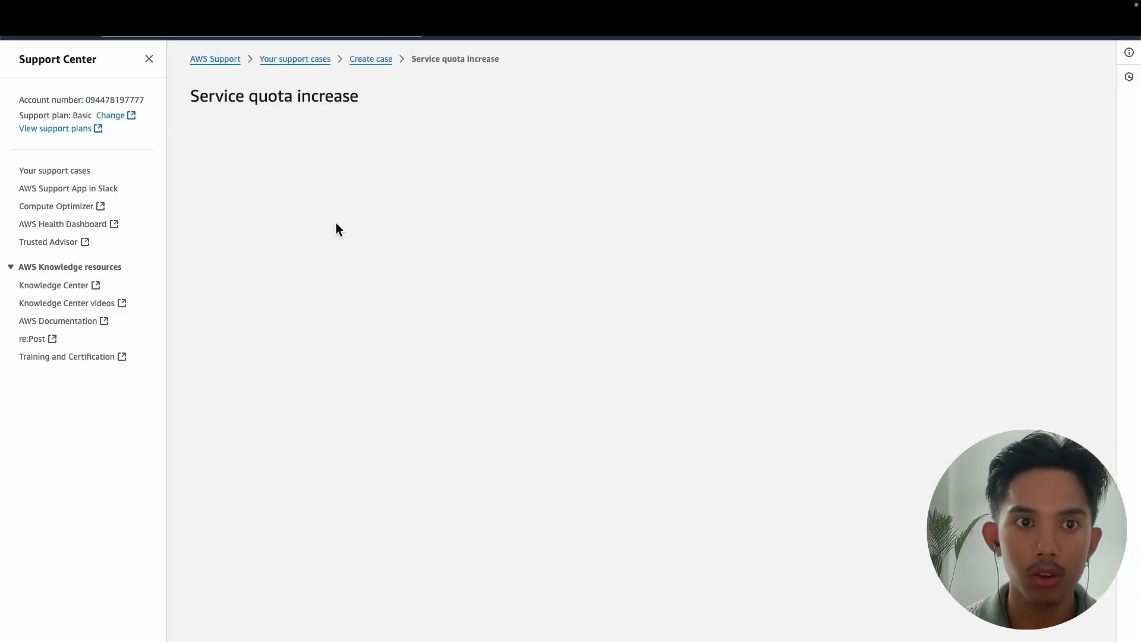
Step: Search the case's Service dropdown for 'aws bed' to find Bedrock
click(342, 178)
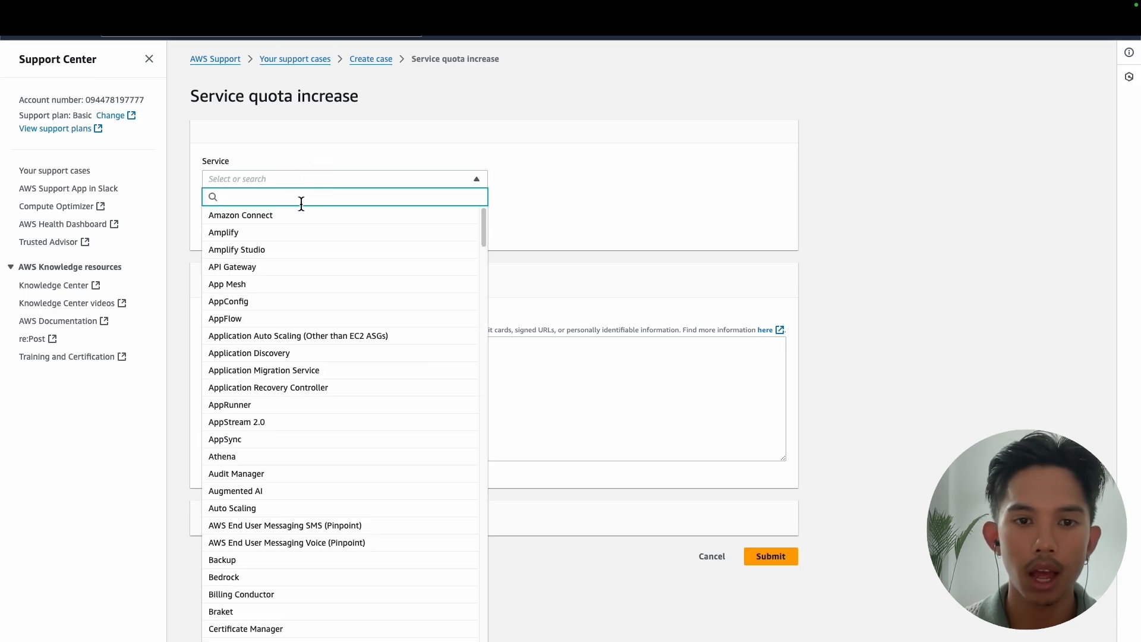
text(aws bed)
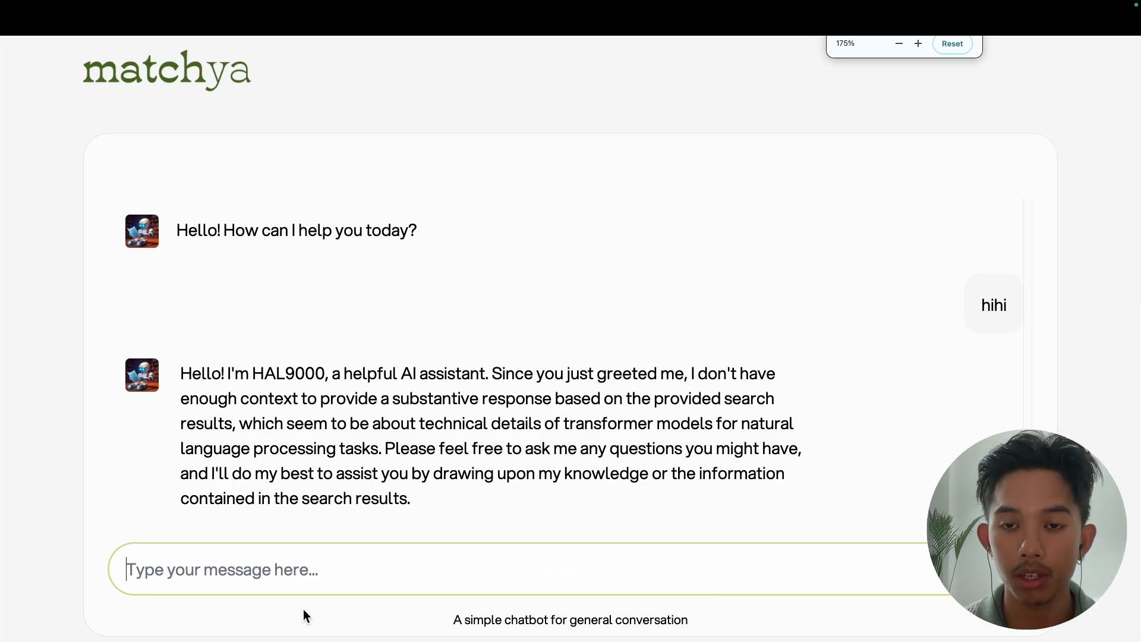
Step: Ask the chatbot 'summarize transformers', read HAL9000's reply, then return to the Figma tutorial
text(su)
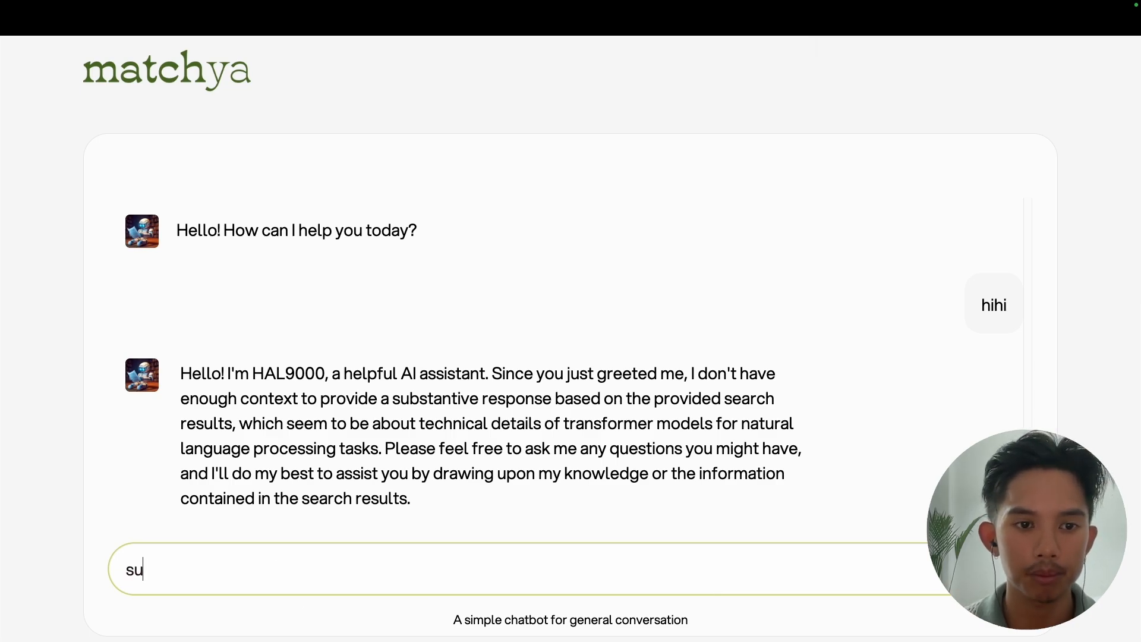
text(mmarize transformers)
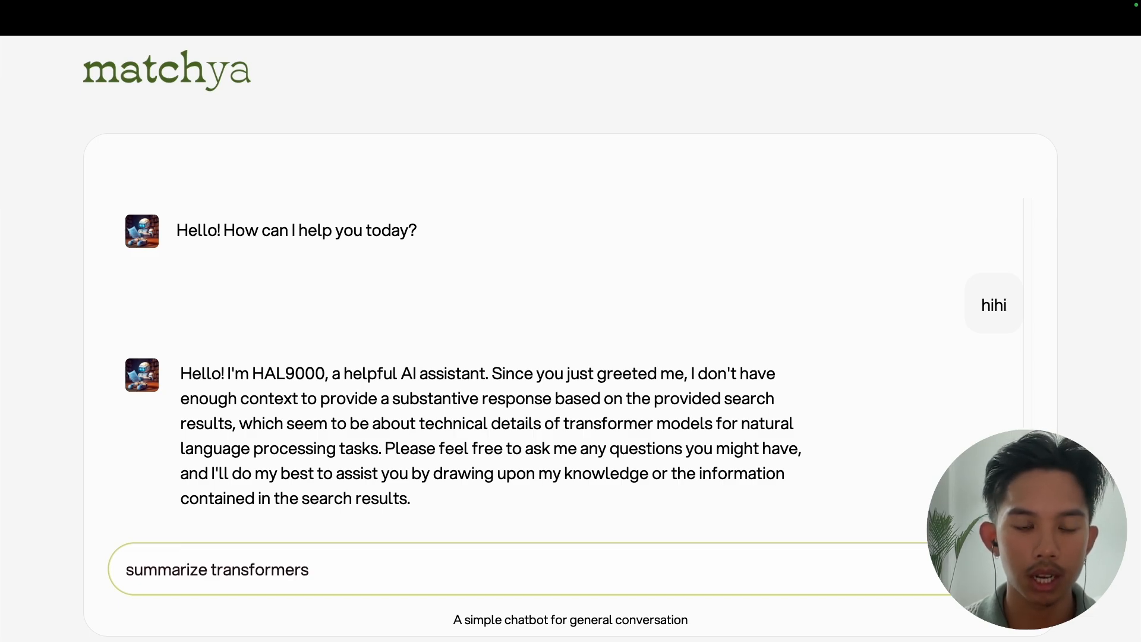
key(Return)
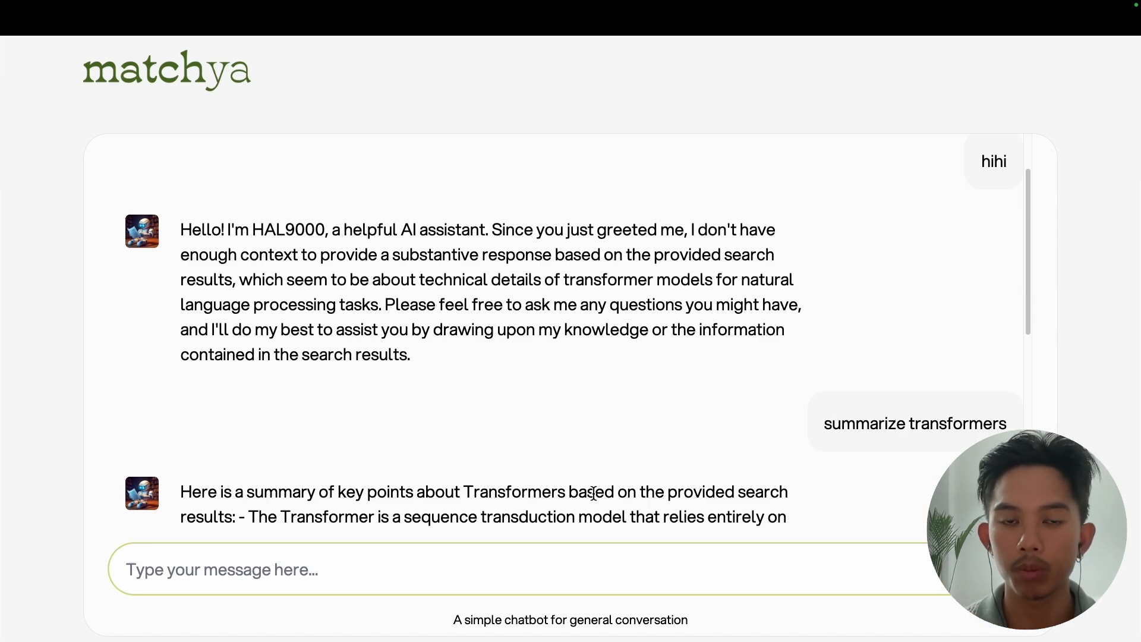
scroll(down, 3)
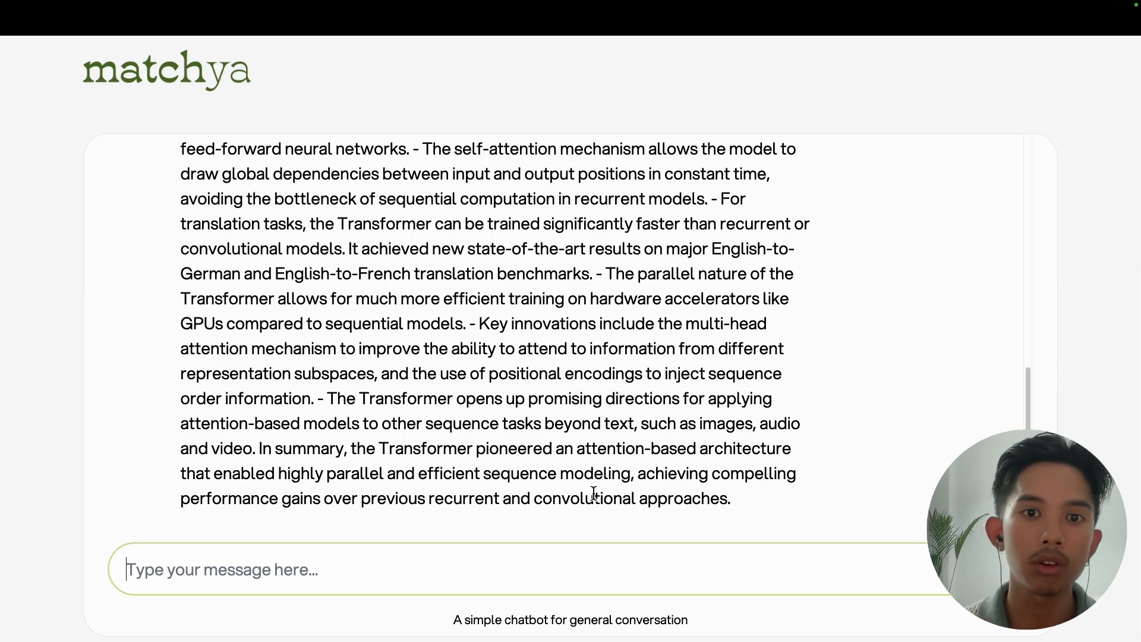
scroll(up, 3)
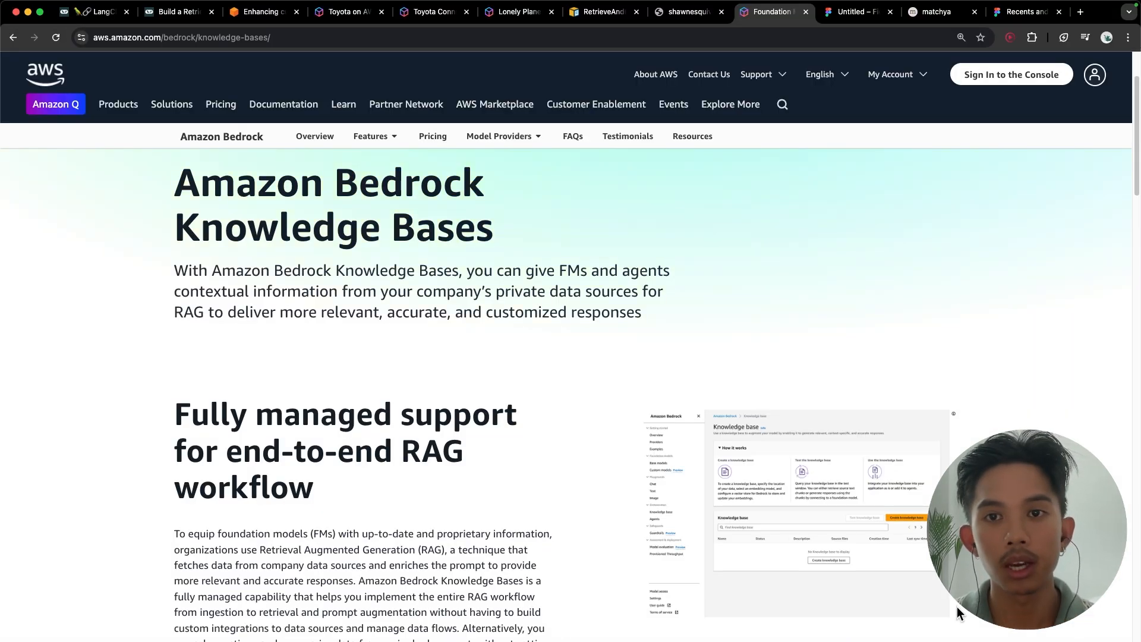
click(857, 11)
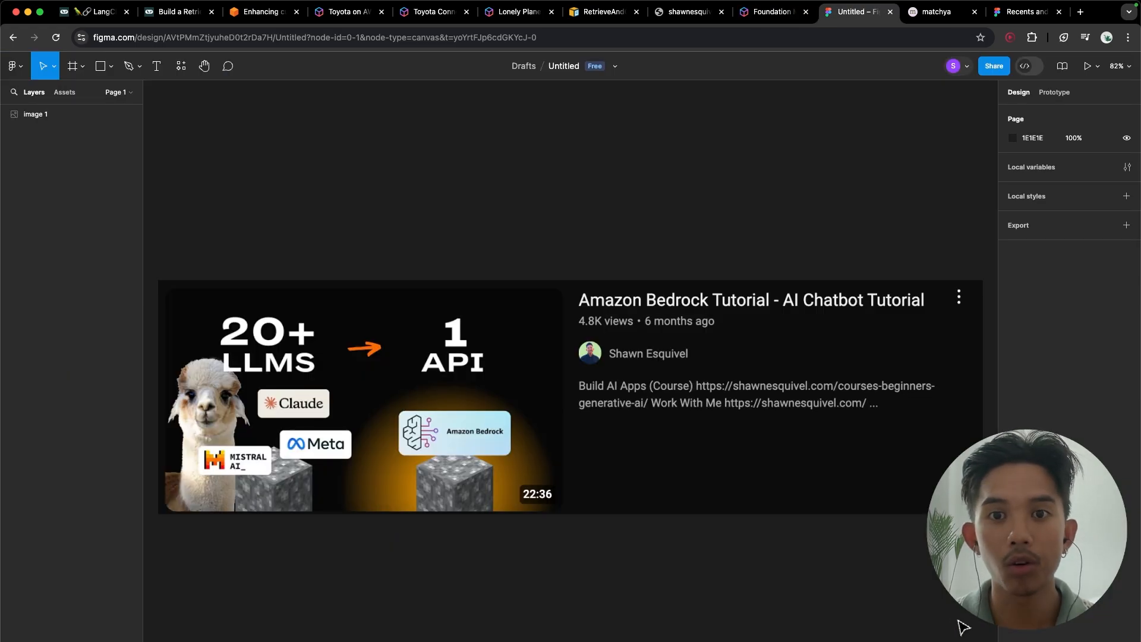
Step: Select the Amazon Bedrock tutorial thumbnail layer 'image 1' on the Figma canvas
click(497, 469)
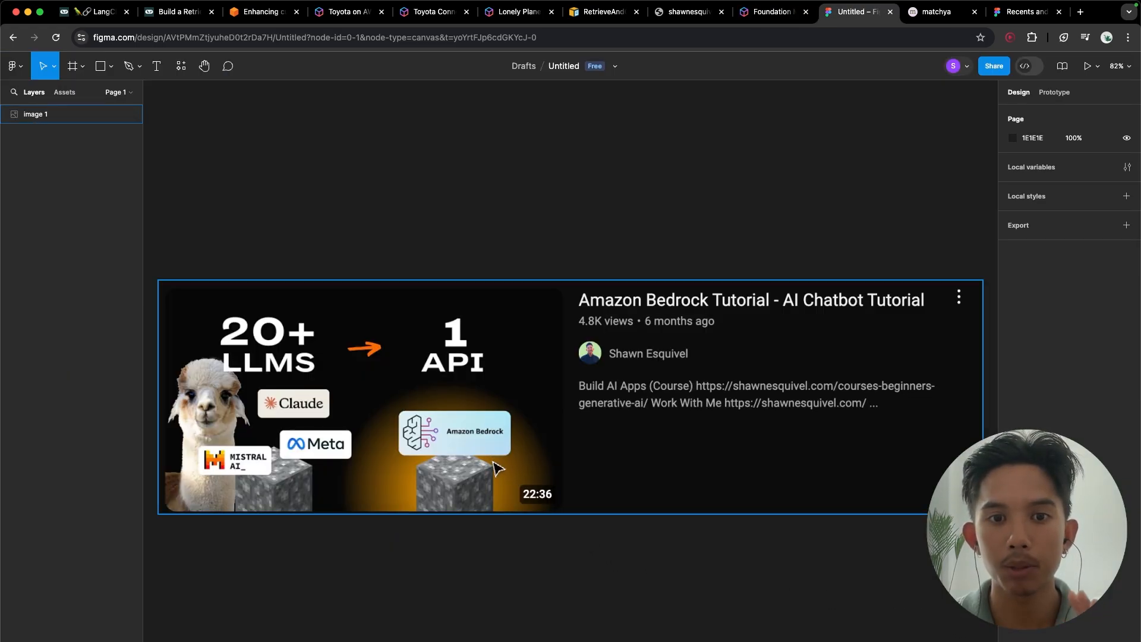
mouse_move(360, 448)
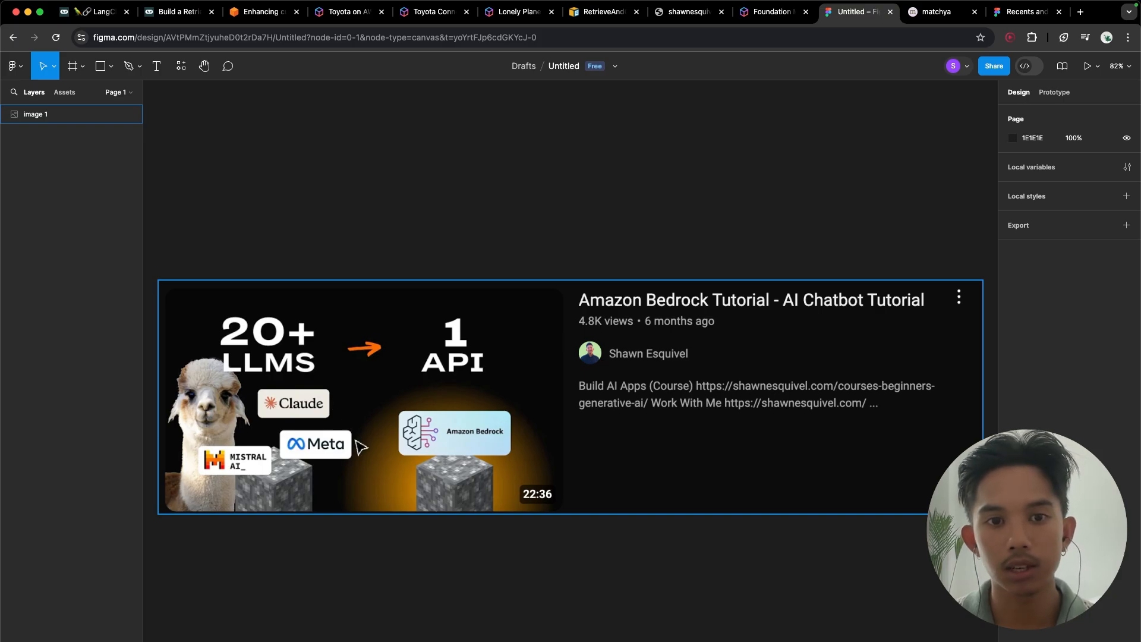